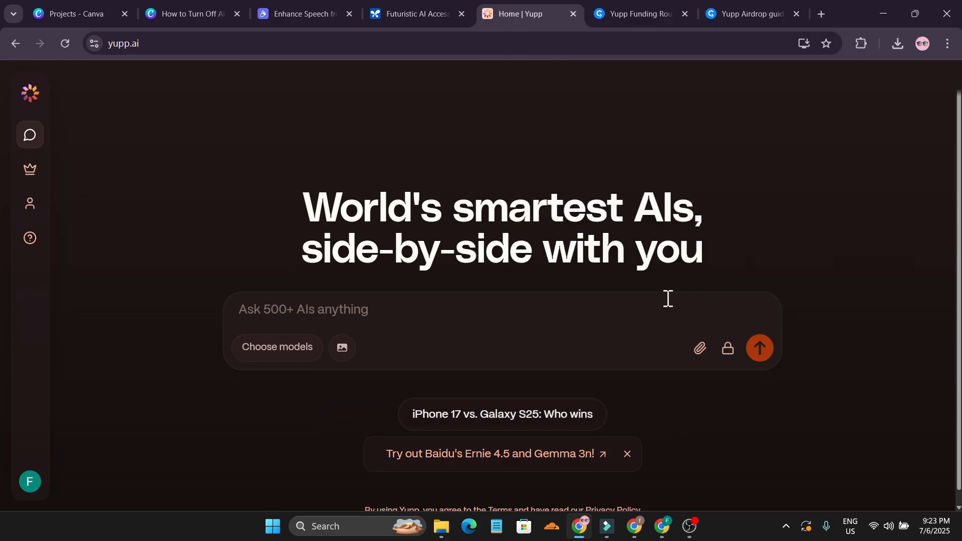
mouse_move(294, 366)
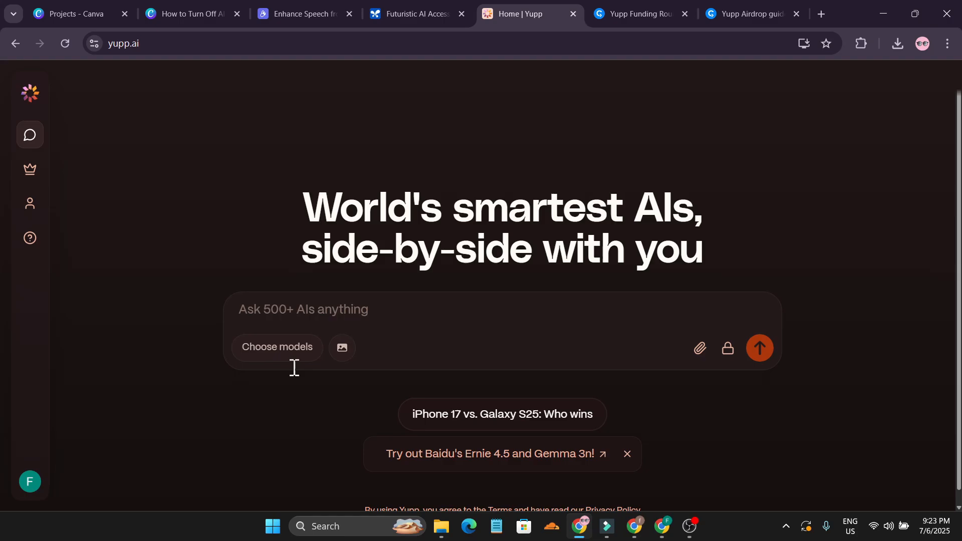
Filter the model picker to the newest reasoning models, then dismiss it and the account panel
click(277, 347)
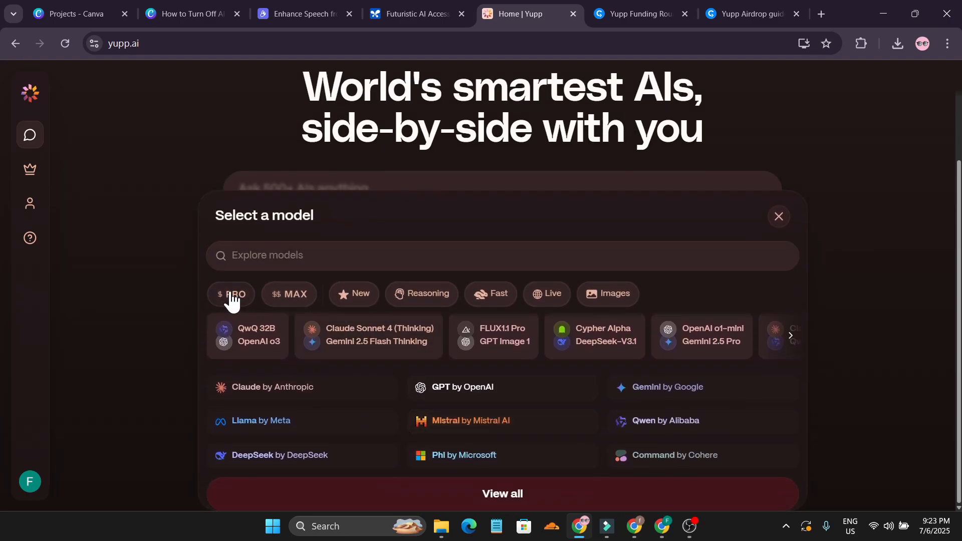
click(354, 294)
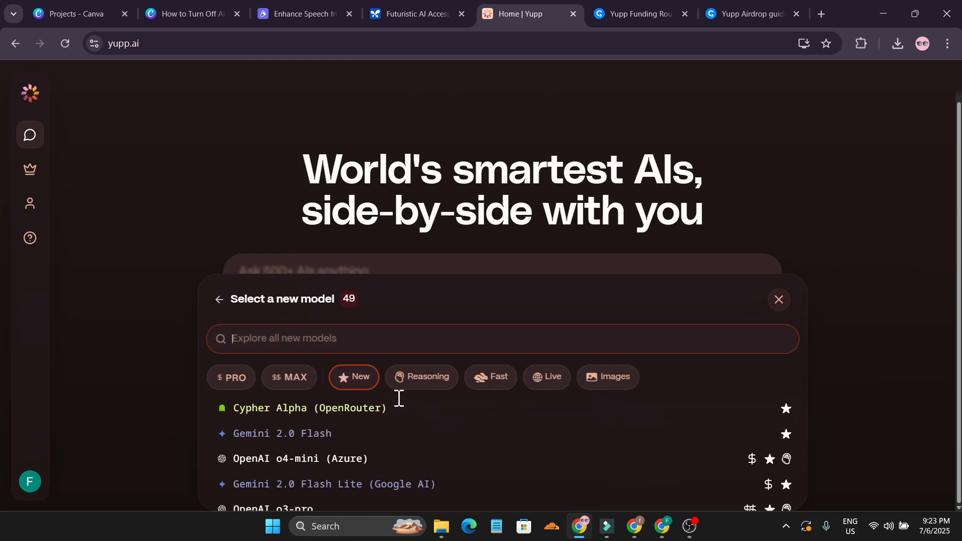
click(422, 377)
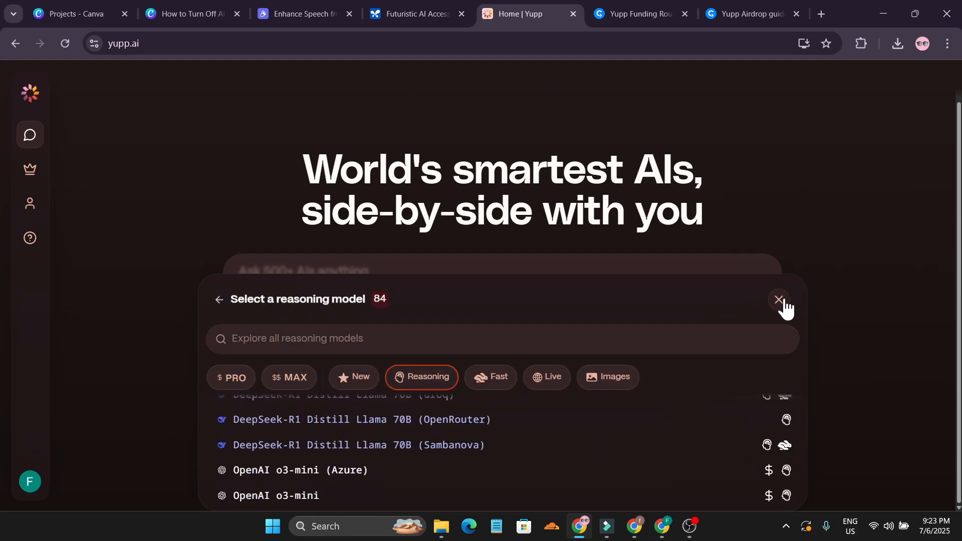
click(778, 301)
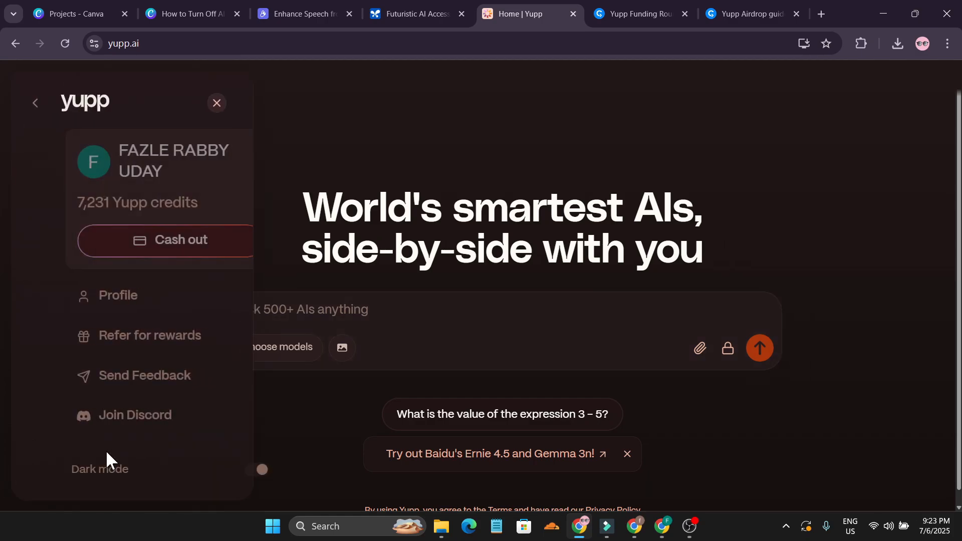
click(248, 469)
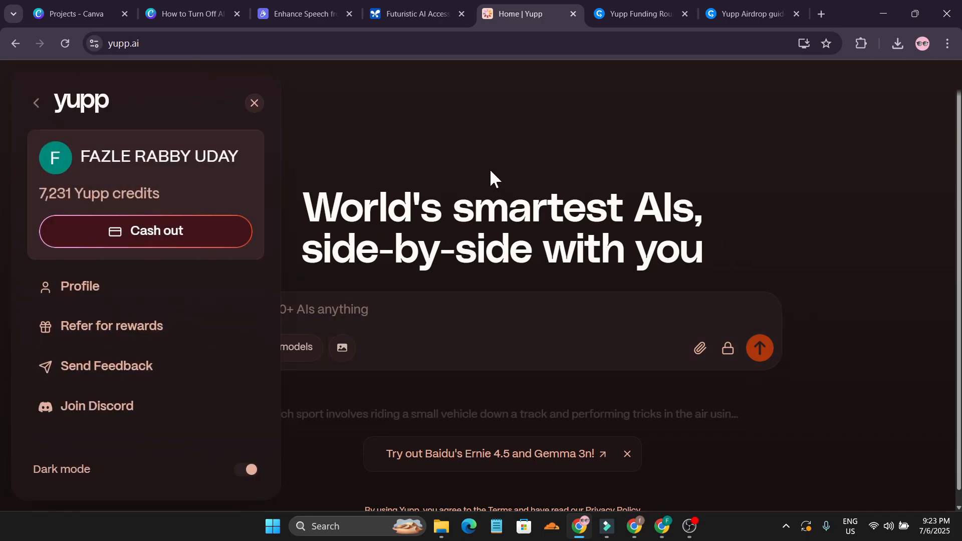
mouse_move(235, 254)
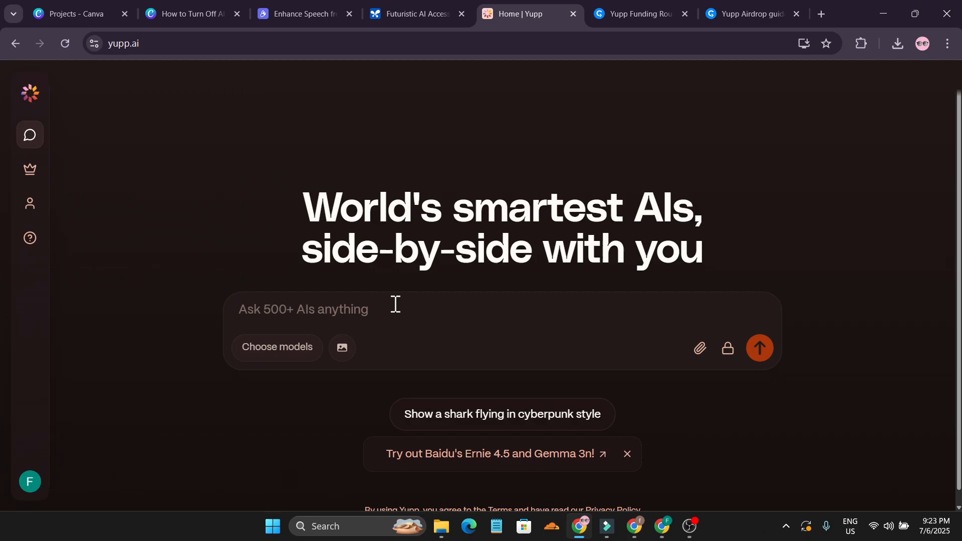
mouse_move(29, 481)
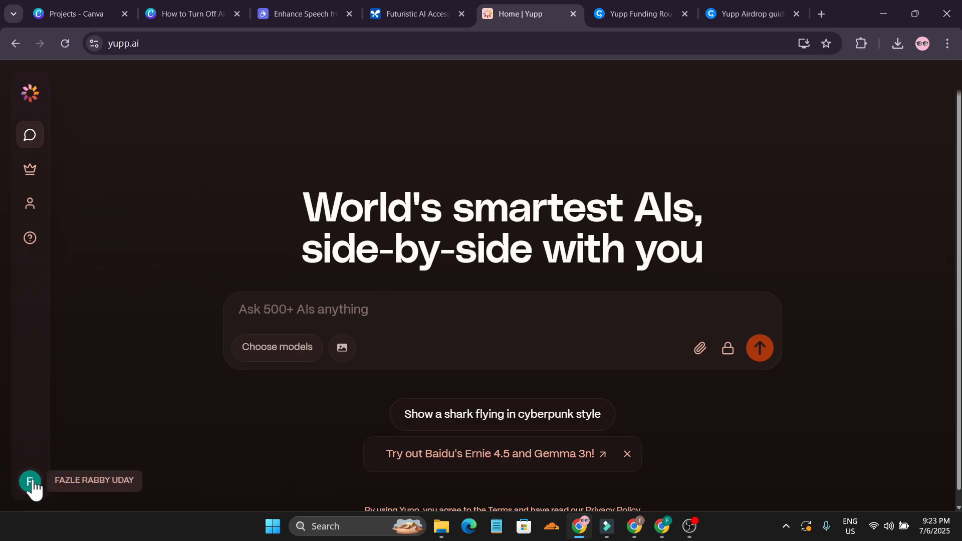
Start cashing out Yupp credits from the account panel and acknowledge the credits notice
click(30, 480)
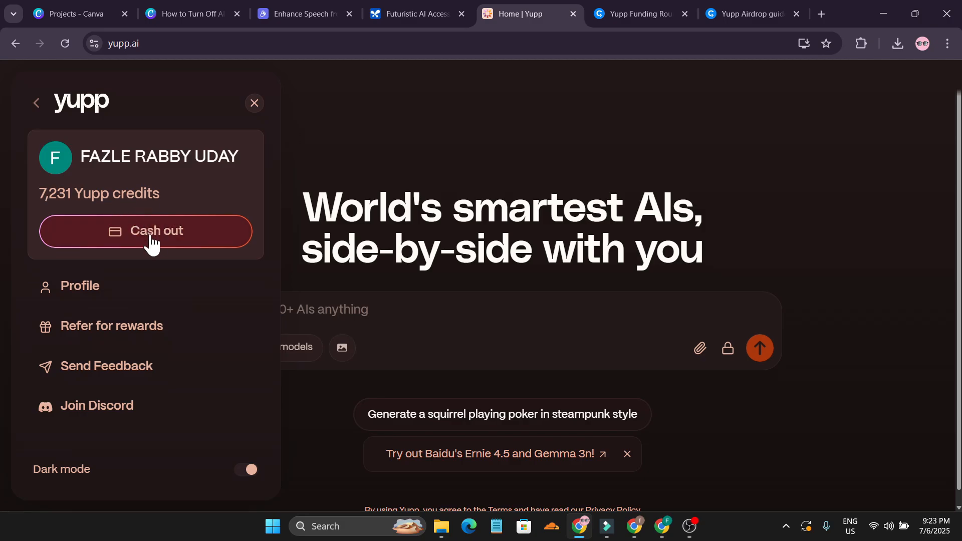
click(146, 230)
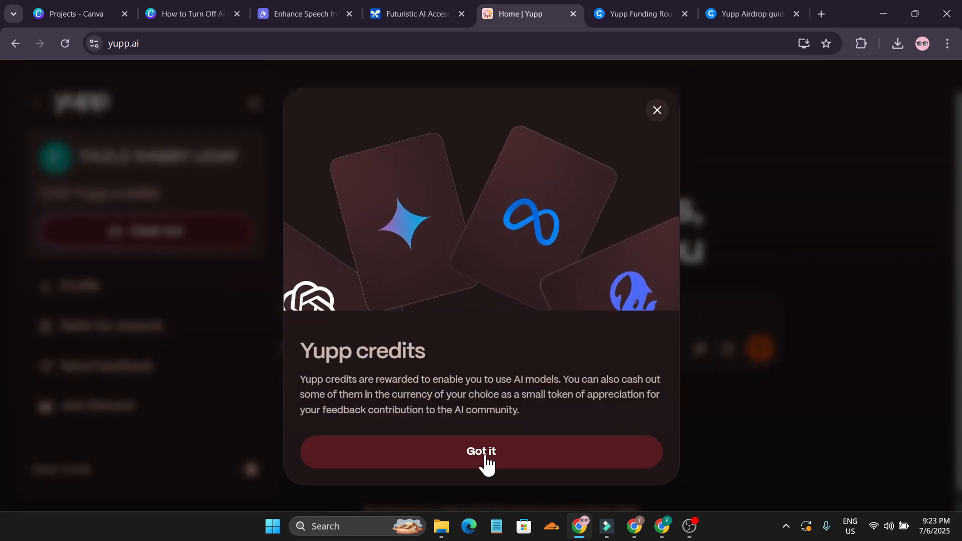
click(480, 452)
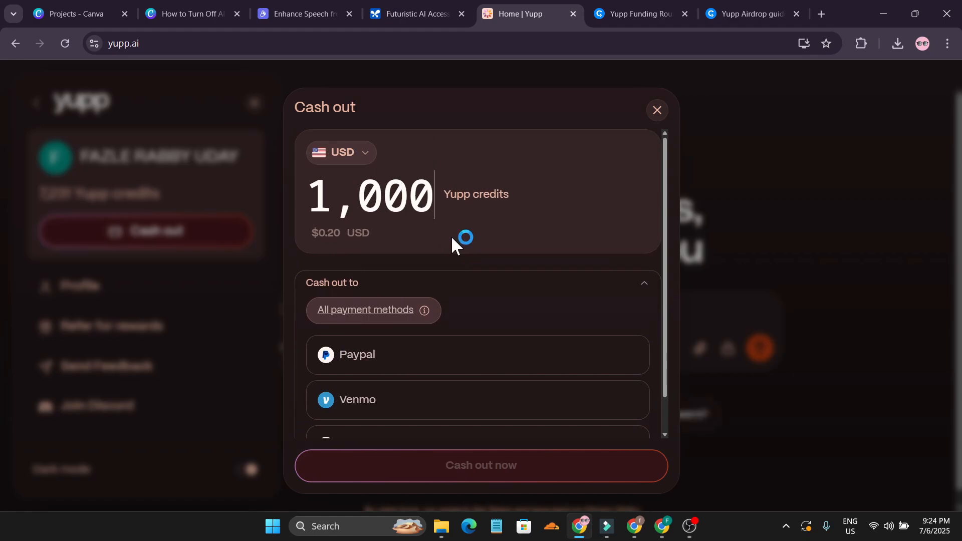
Switch the 1,000-credit payout to USDC, then Bitcoin, back to US Dollars, and close the form
scroll(down, 3)
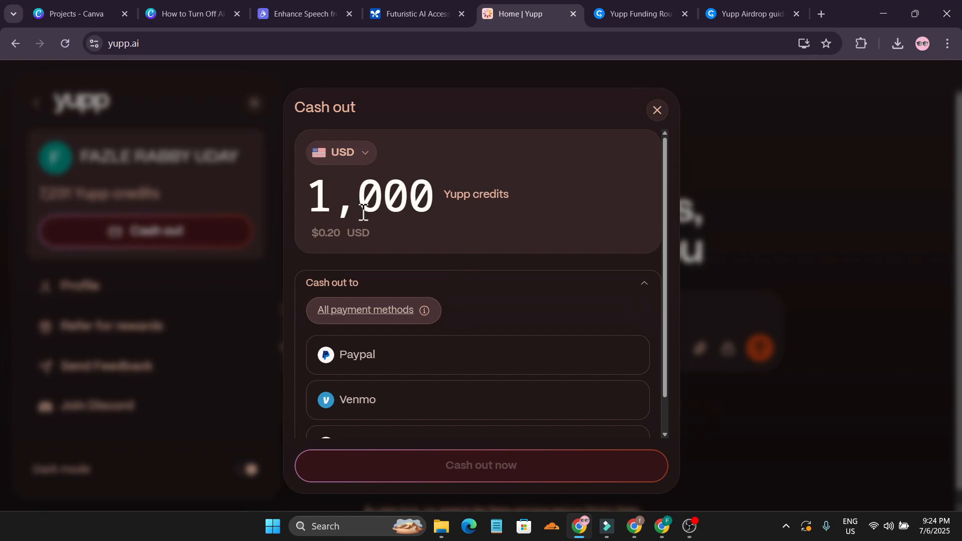
click(341, 152)
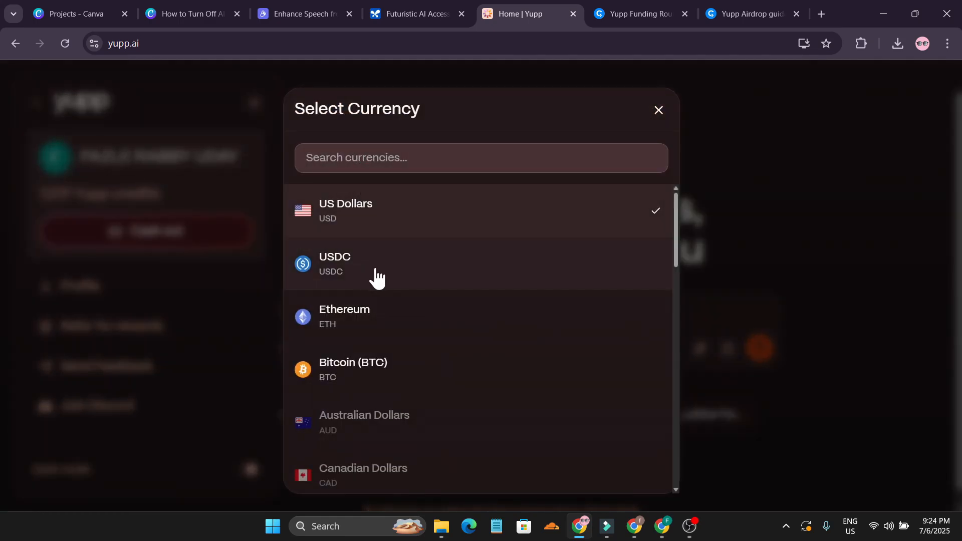
click(387, 264)
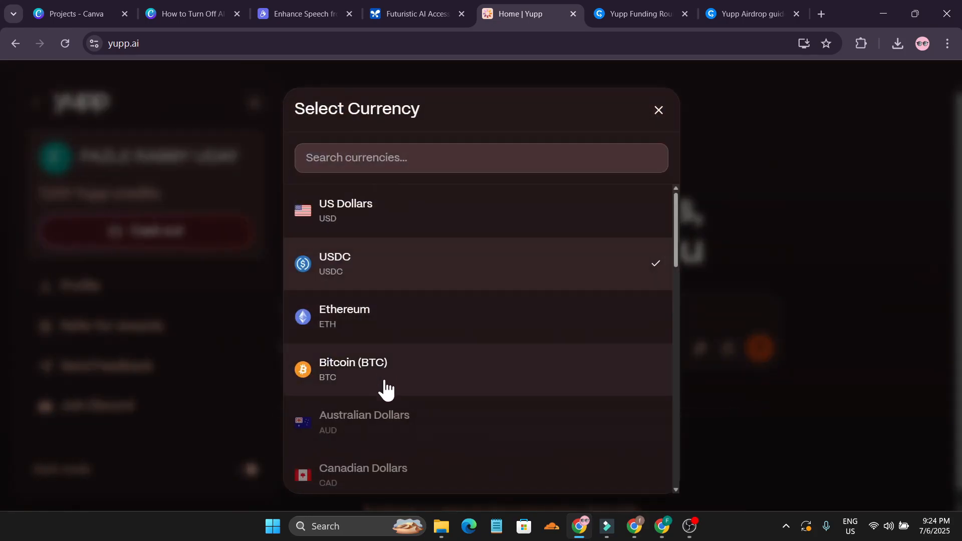
mouse_move(389, 336)
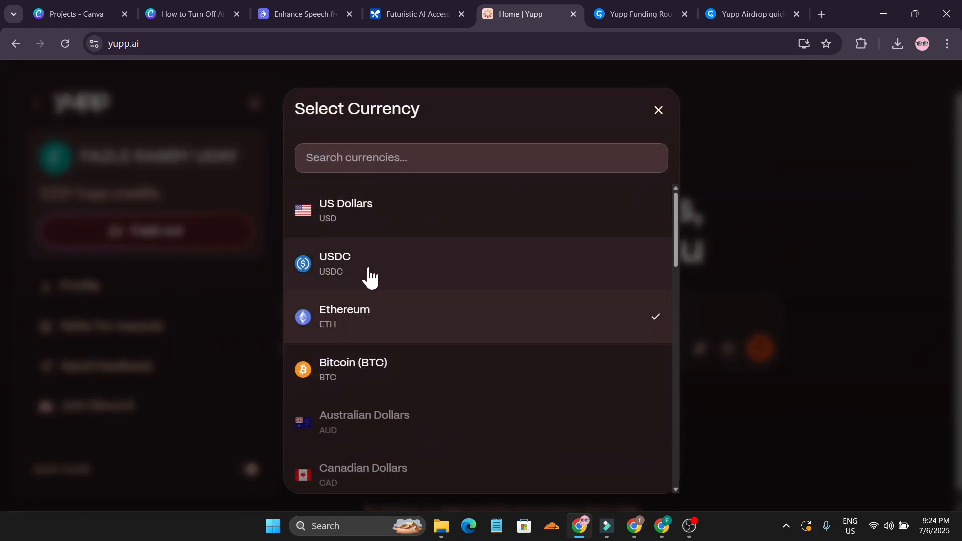
click(368, 263)
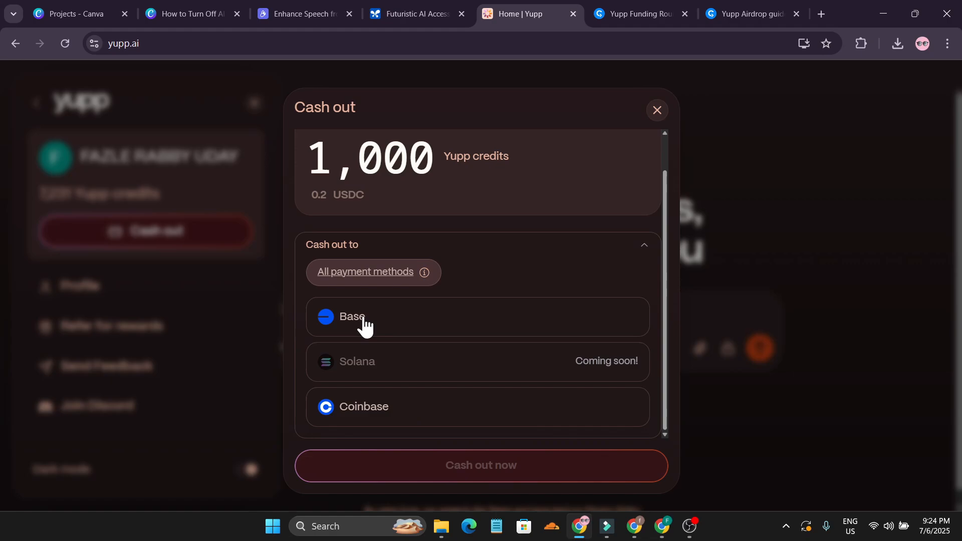
mouse_move(425, 416)
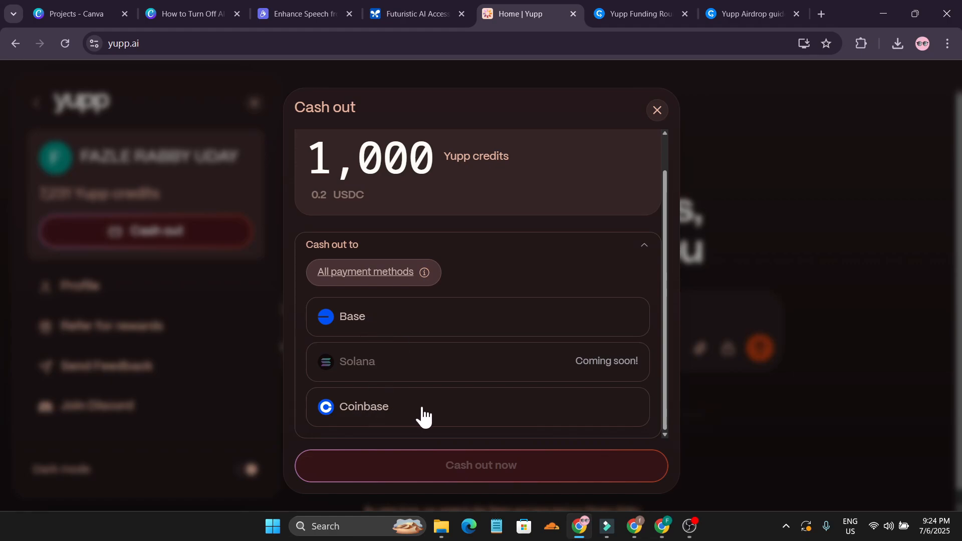
mouse_move(559, 389)
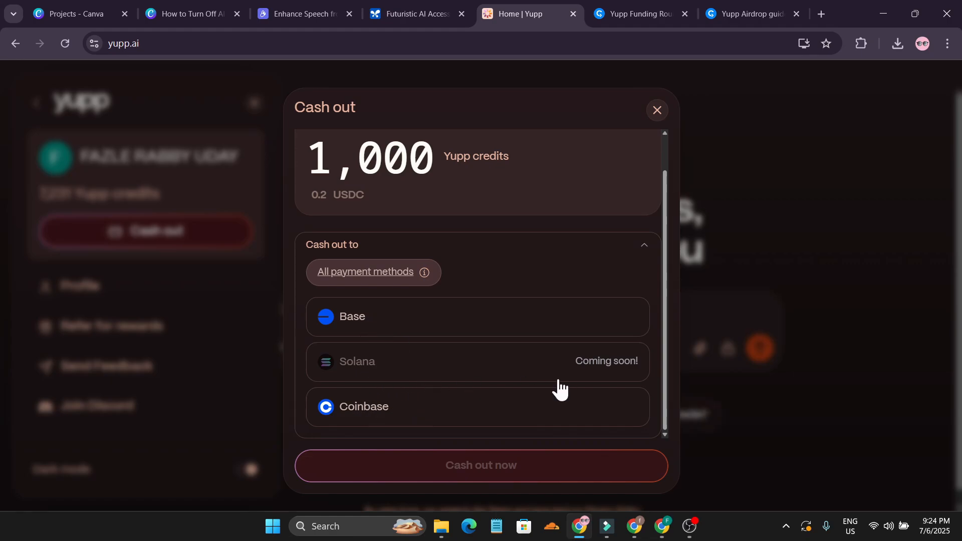
mouse_move(416, 368)
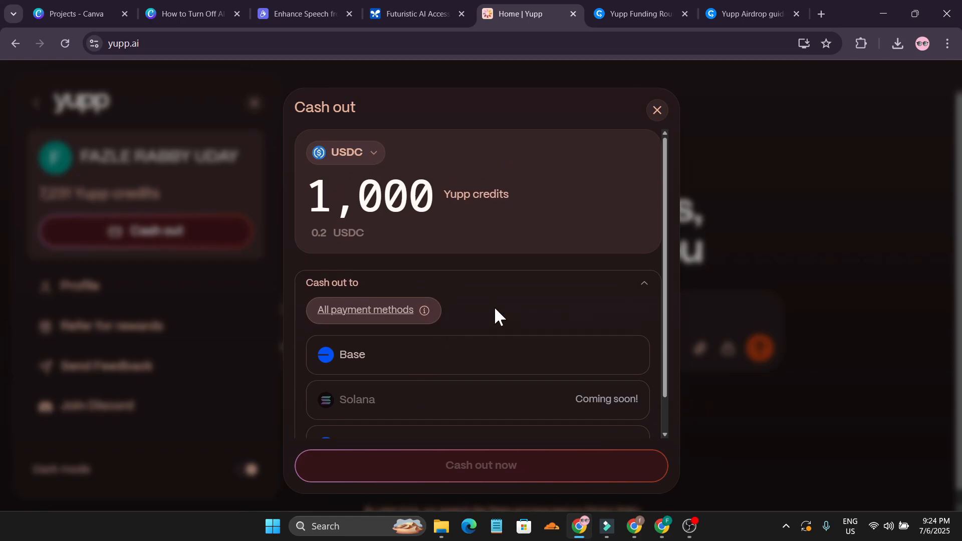
click(345, 152)
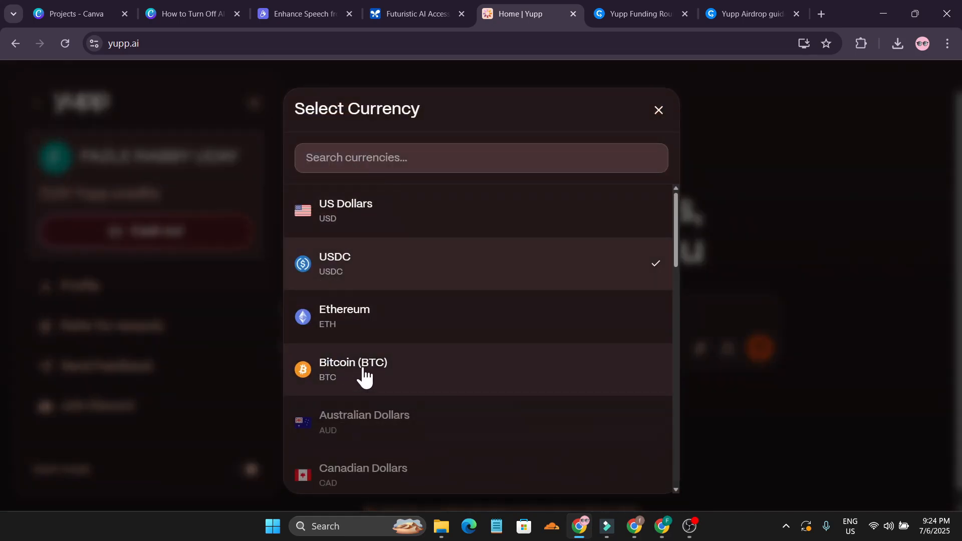
click(353, 368)
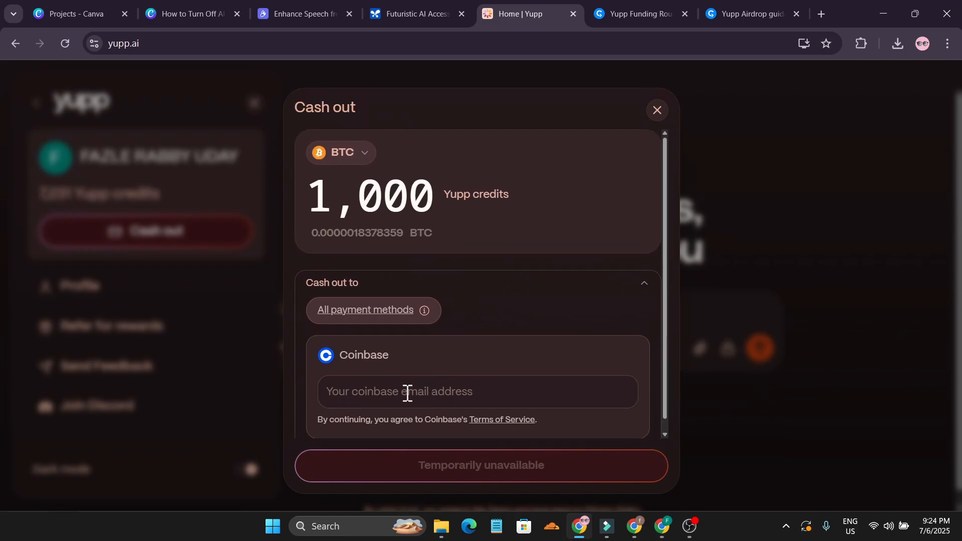
click(339, 152)
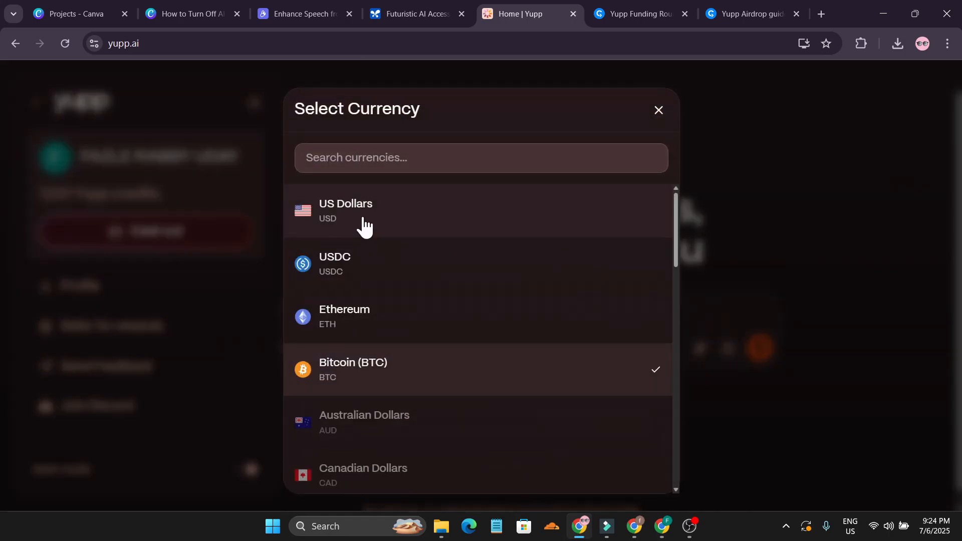
click(346, 211)
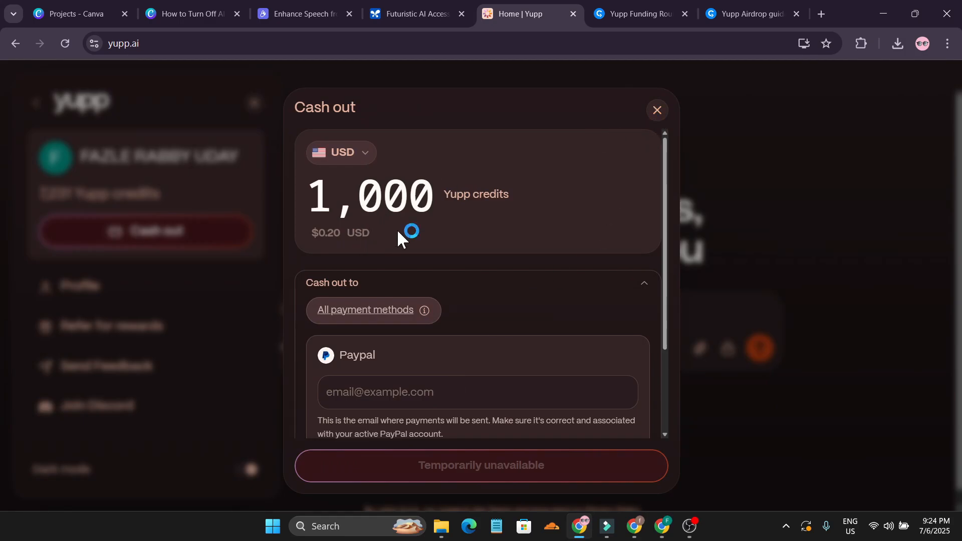
mouse_move(630, 138)
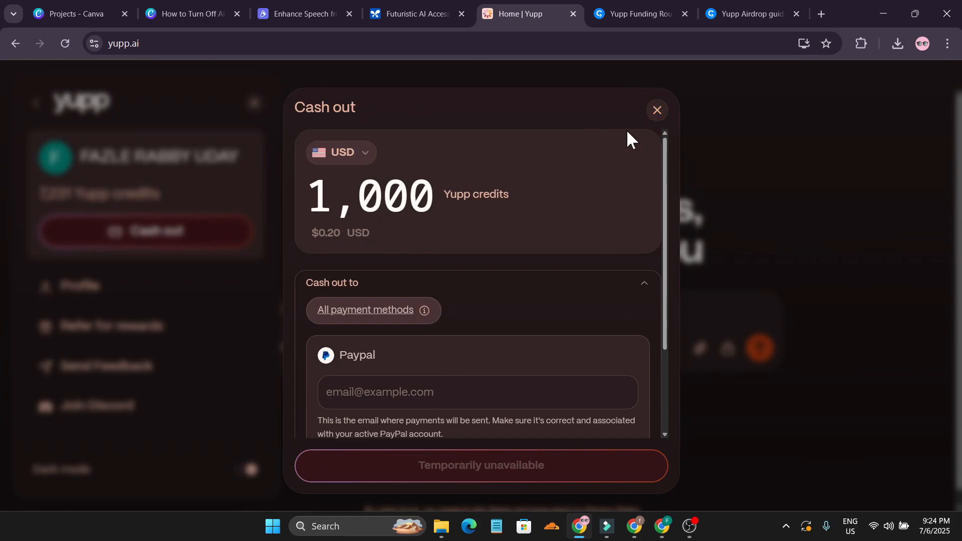
click(655, 110)
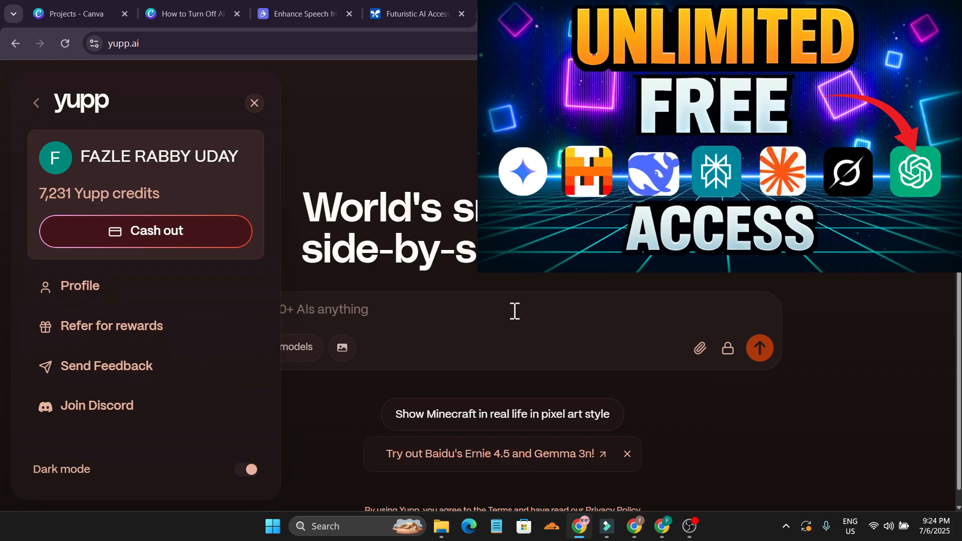
mouse_move(531, 330)
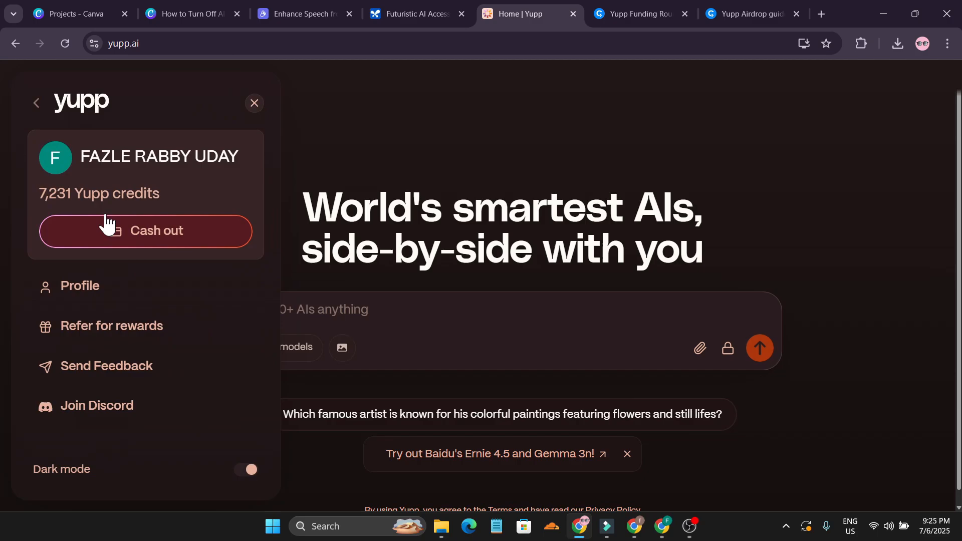
Check the Cash out option beside the 7,231-credit balance in the account panel
click(254, 102)
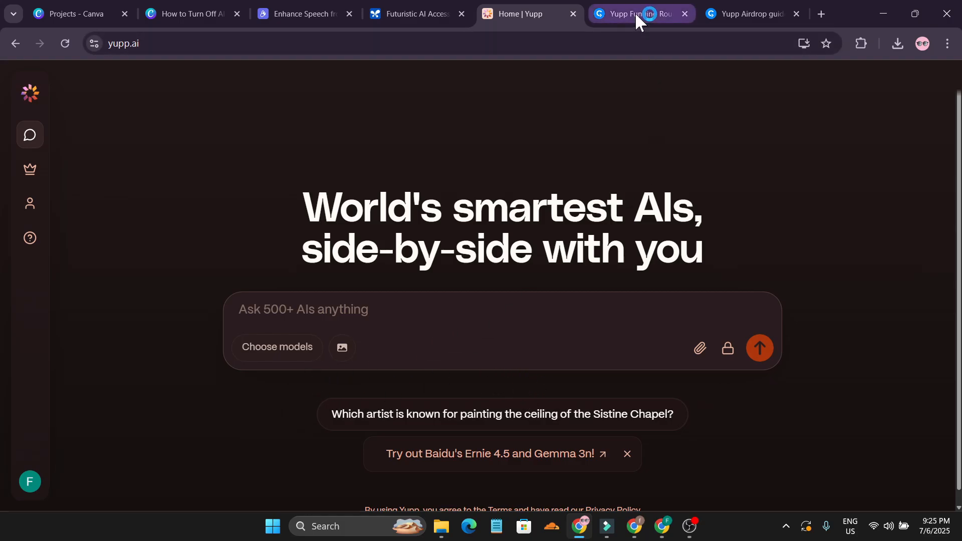
Review Yupp's $33M seed round and its investors and backers on CryptoRank's funding page
click(641, 13)
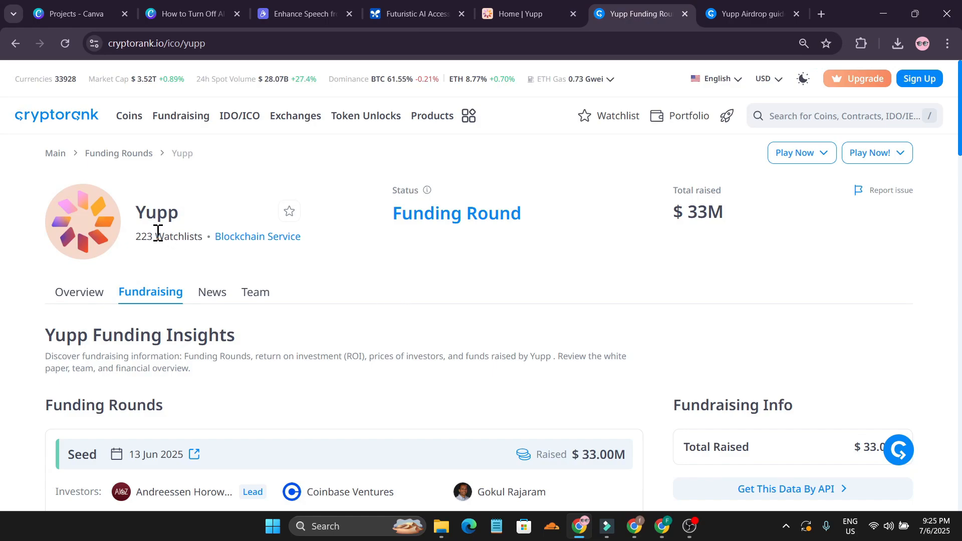
mouse_move(511, 258)
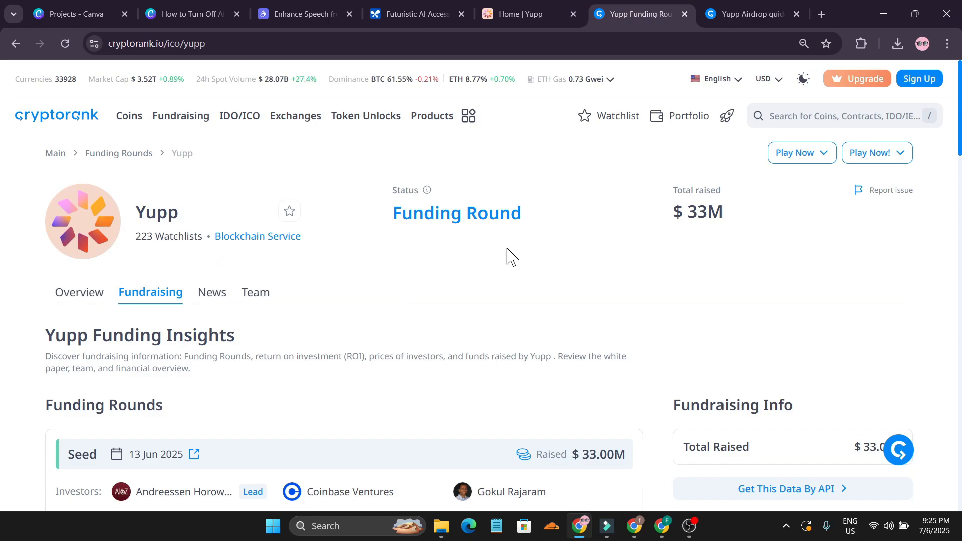
mouse_move(702, 222)
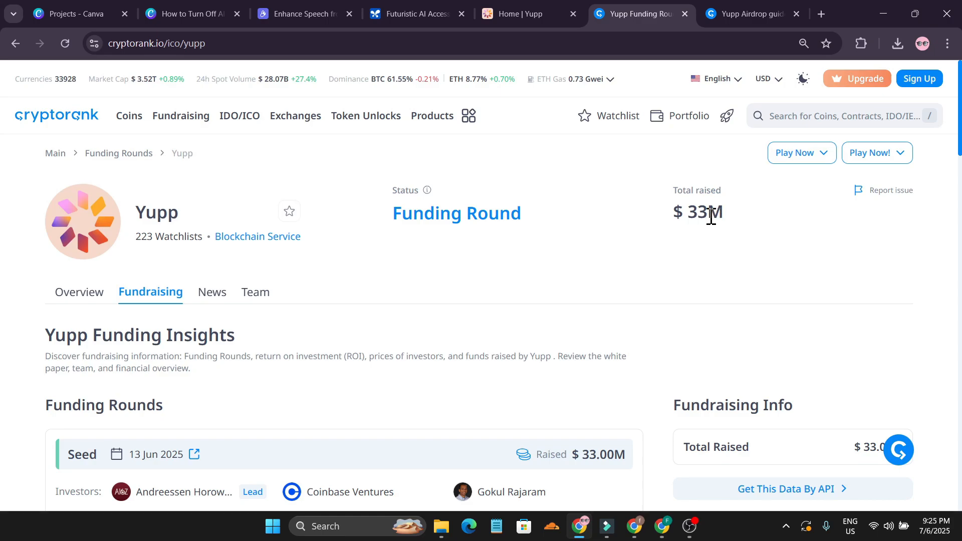
scroll(down, 3)
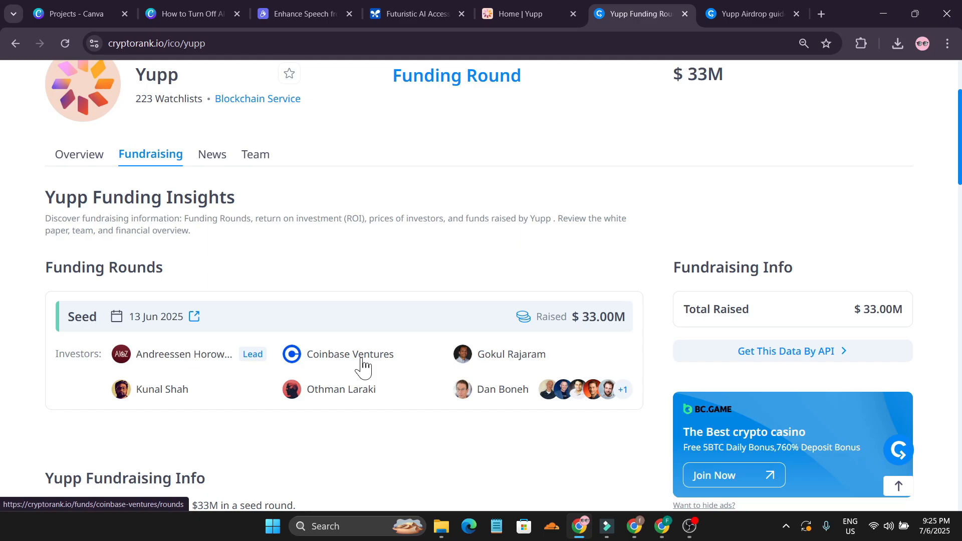
mouse_move(393, 372)
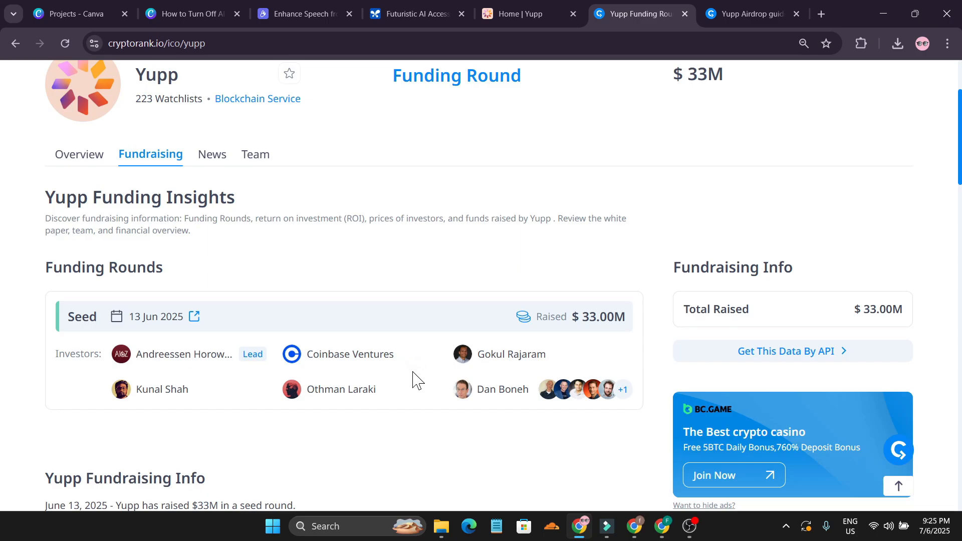
scroll(down, 3)
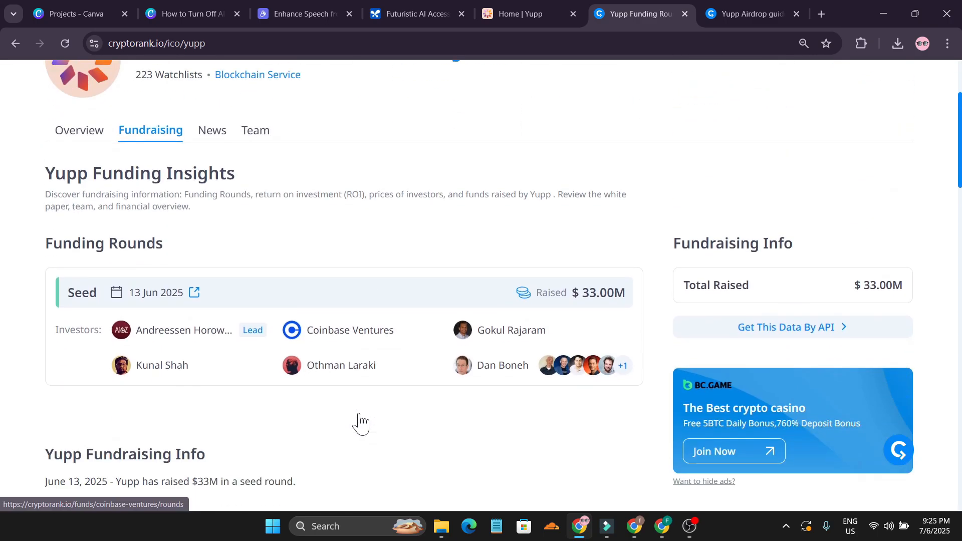
scroll(down, 3)
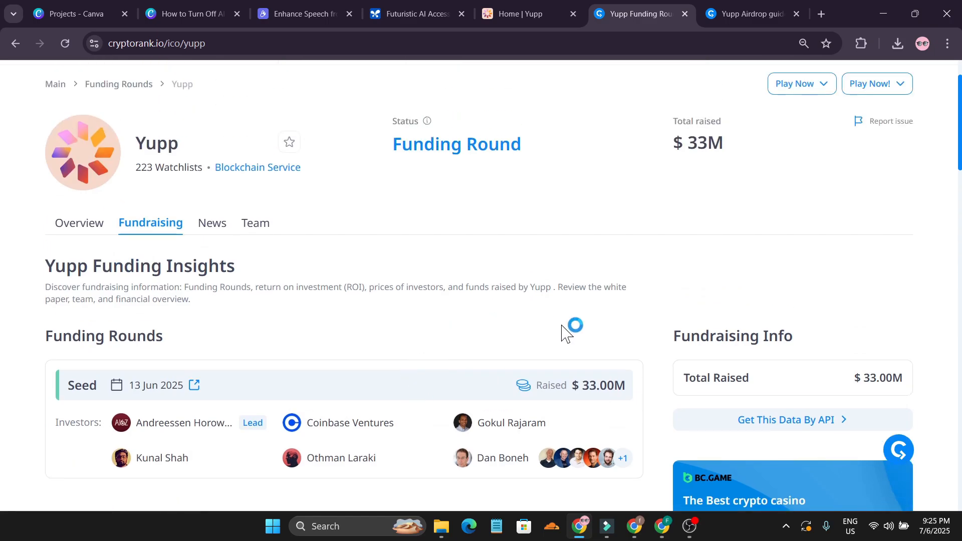
scroll(down, 3)
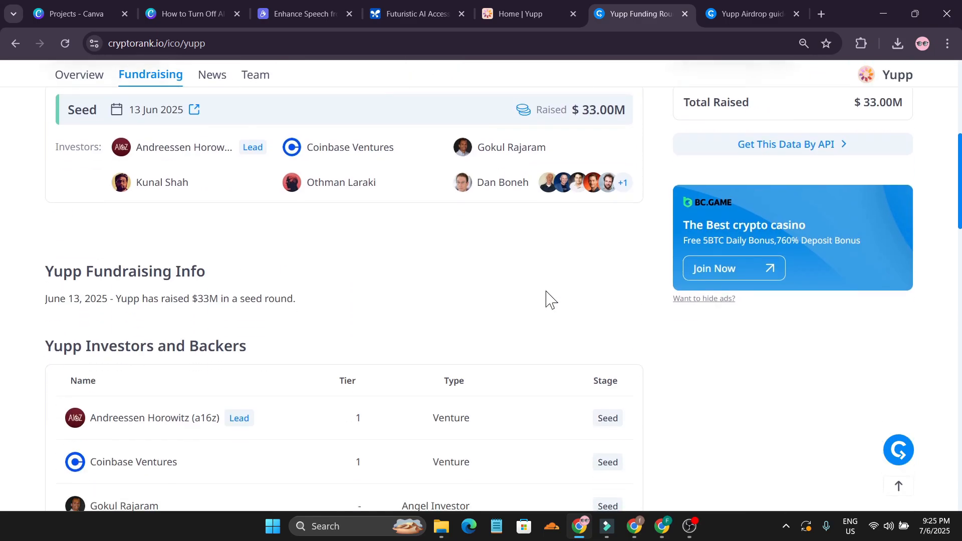
scroll(up, 3)
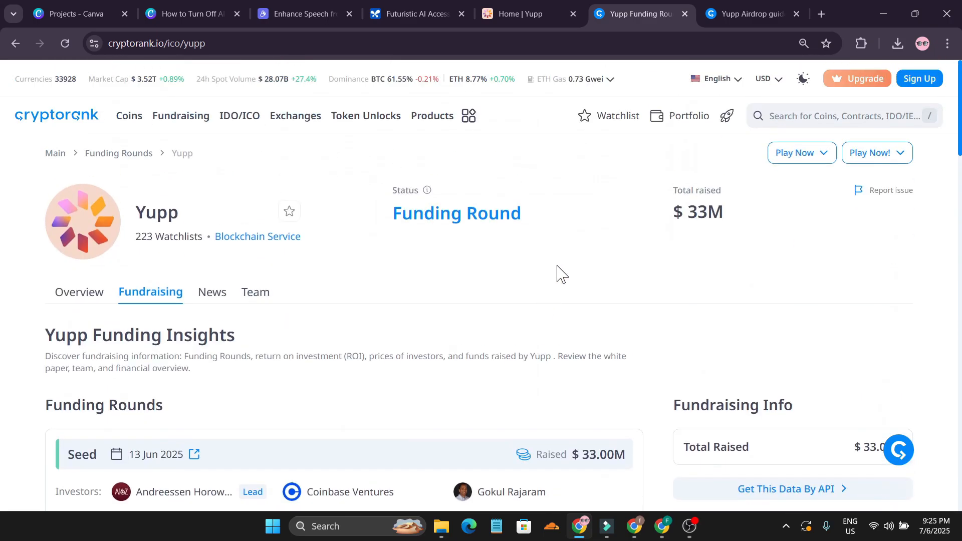
click(748, 13)
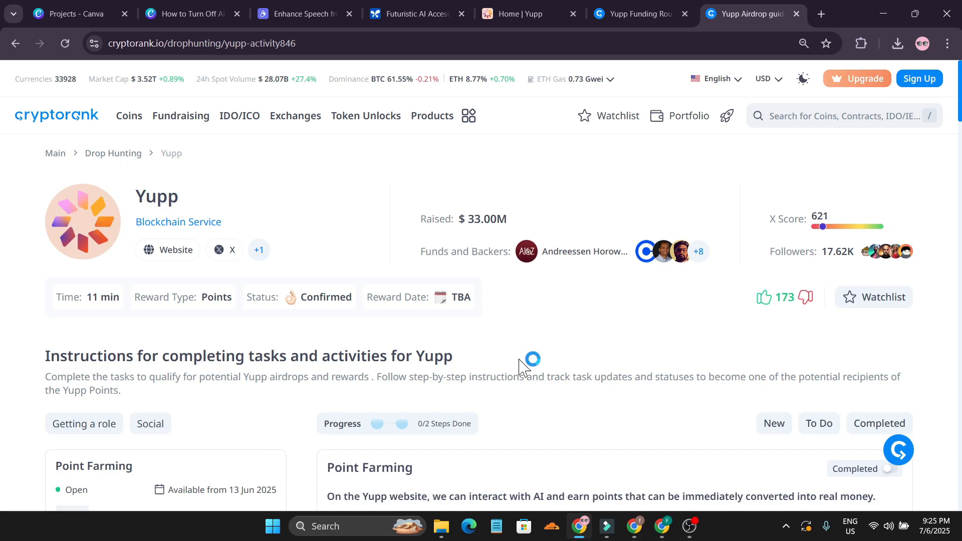
Skim the airdrop task guide, then fill Yupp's prompt with the Ghibli Hallmark card suggestion
scroll(down, 3)
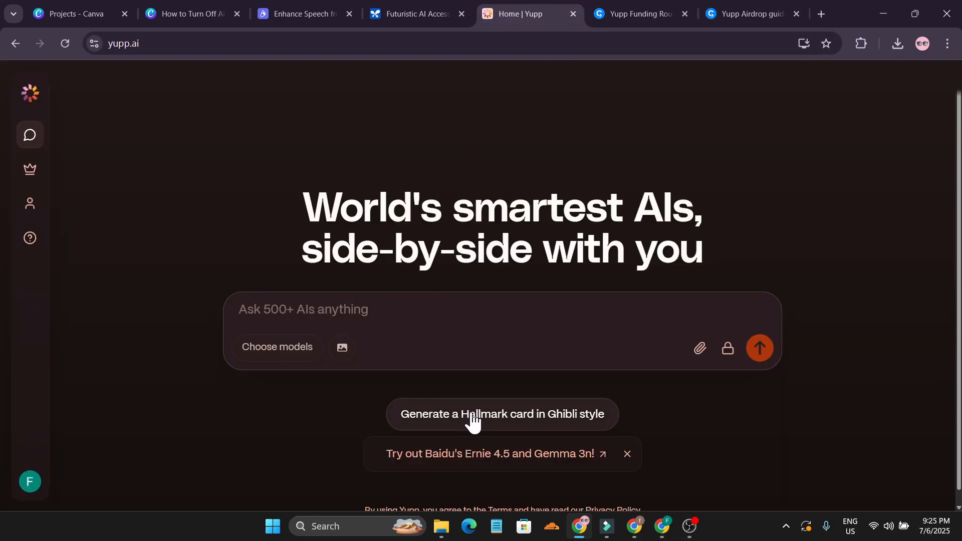
click(501, 414)
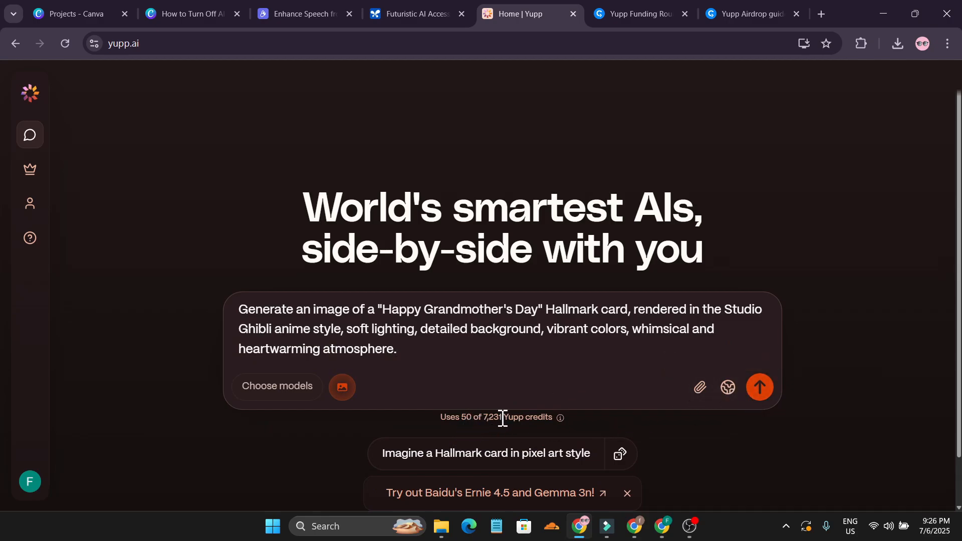
mouse_move(759, 387)
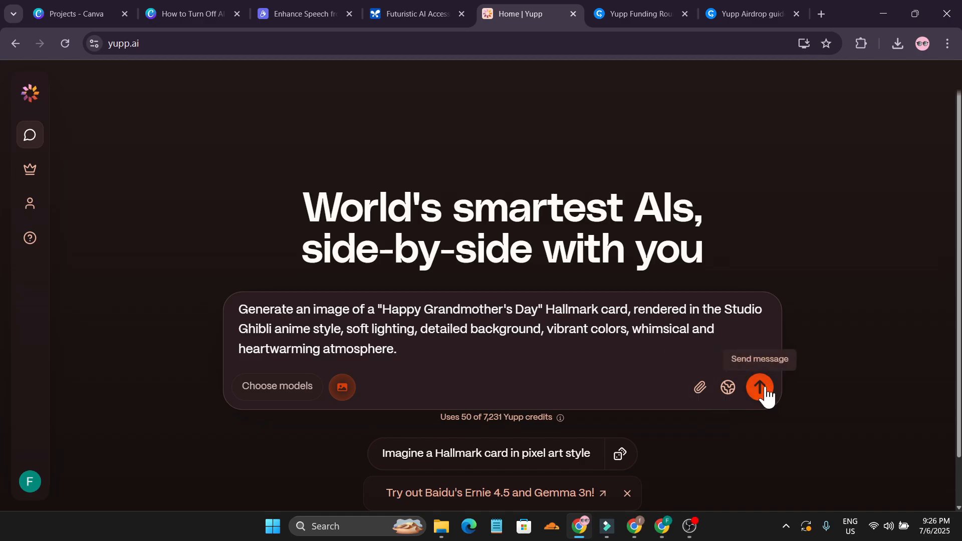
Send the Grandmother's Day card prompt, prefer Recraft V3's image, and scratch the card for 263 credits
click(759, 387)
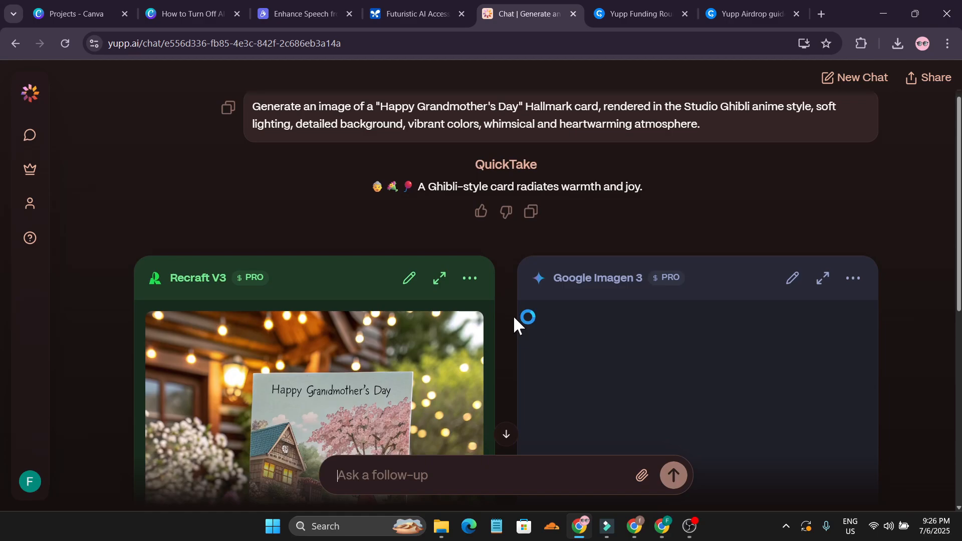
scroll(down, 3)
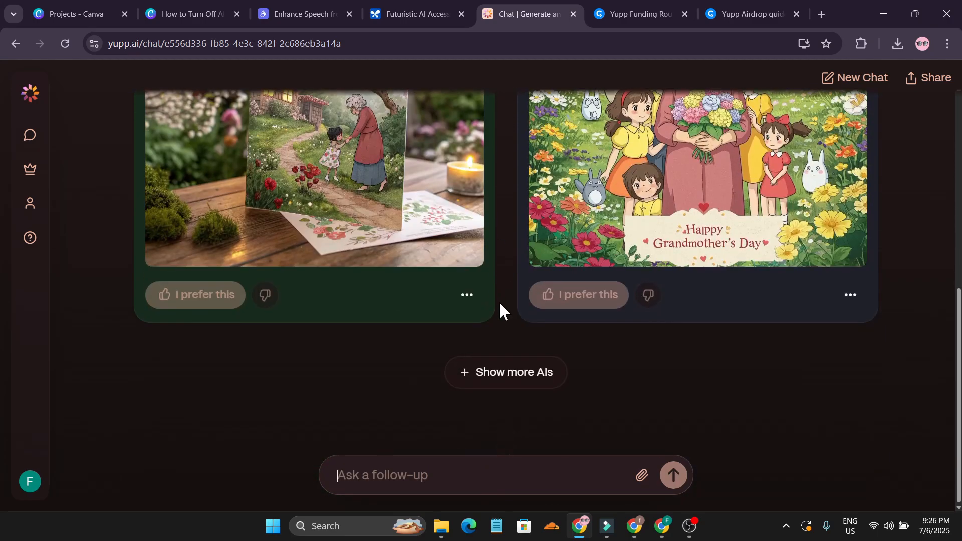
click(197, 295)
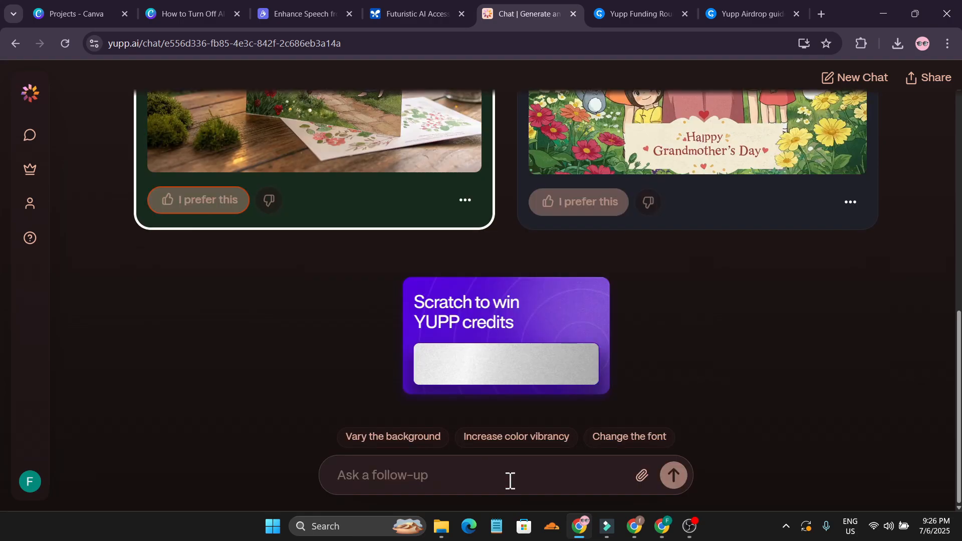
click(505, 363)
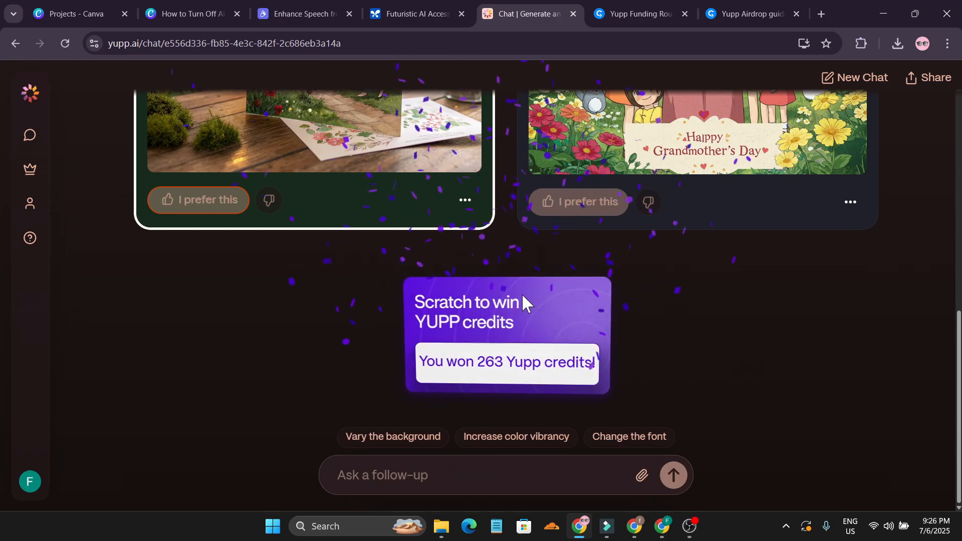
click(502, 361)
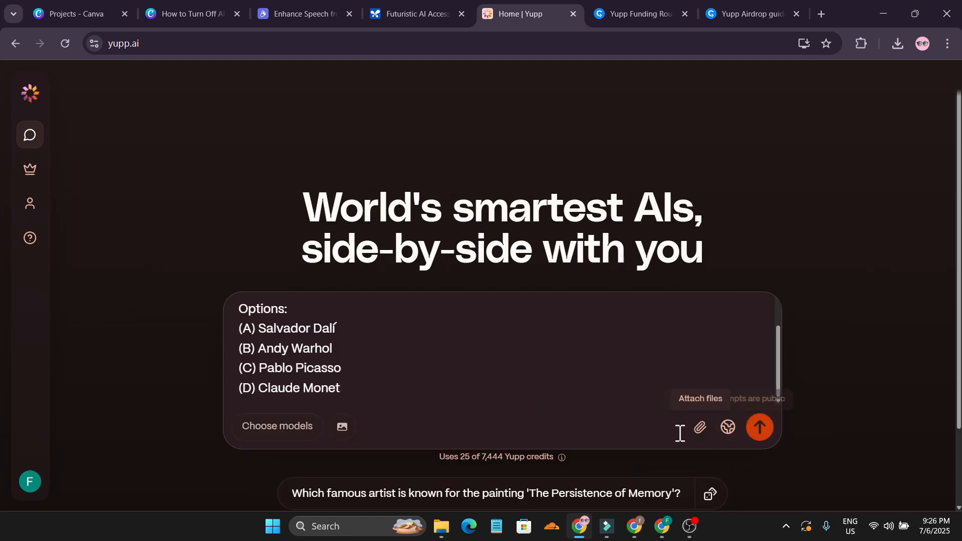
mouse_move(760, 428)
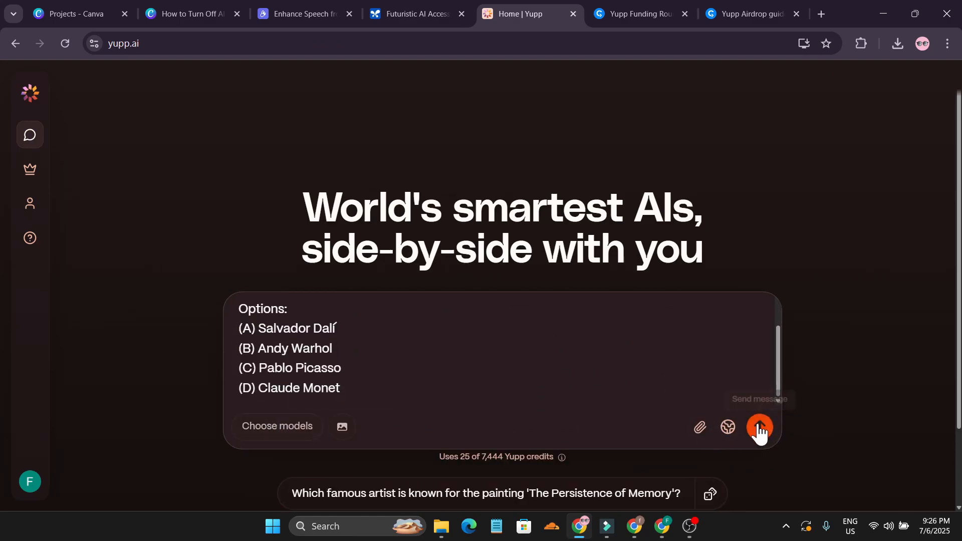
Send the Persistence of Memory question and view the two side-by-side answers
click(758, 428)
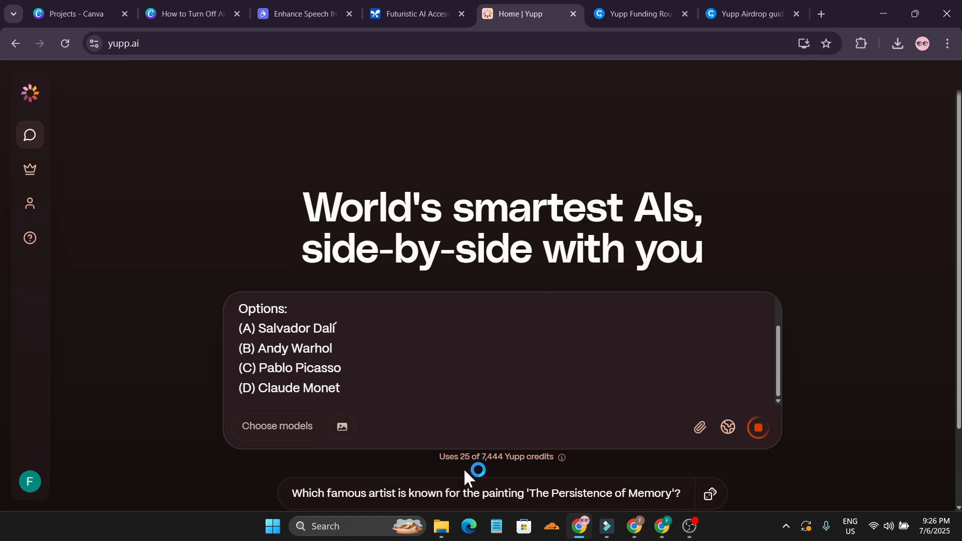
click(758, 428)
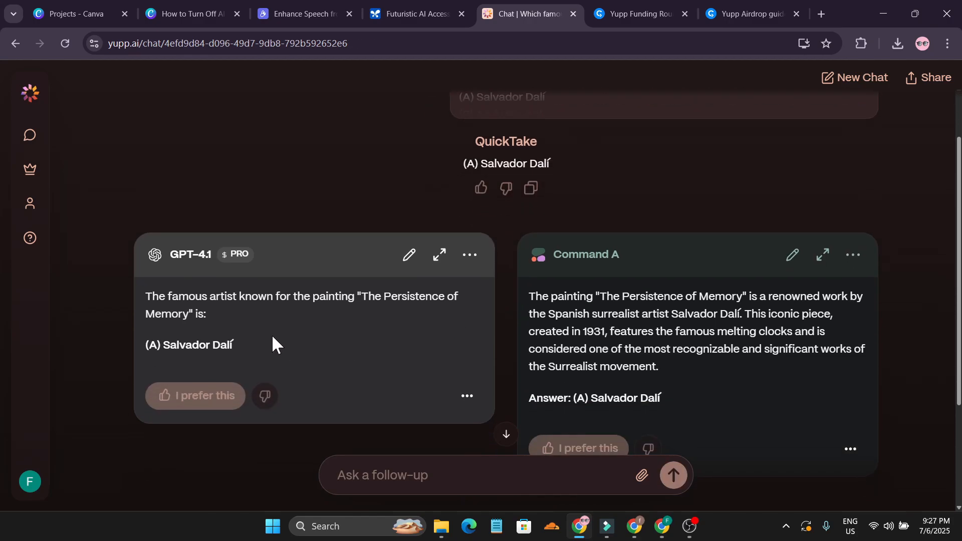
scroll(down, 3)
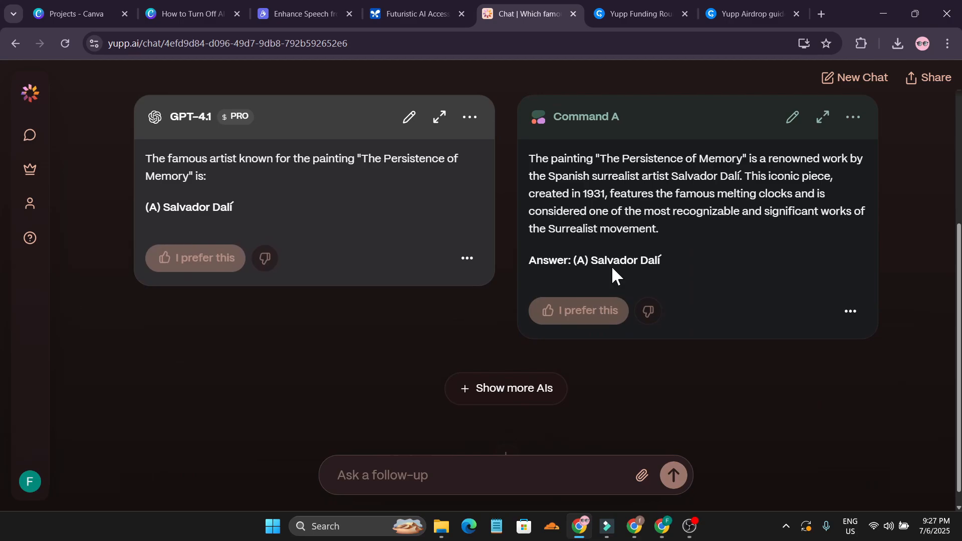
Prefer GPT-4.1's answer and tag why it beat Command A's
click(194, 257)
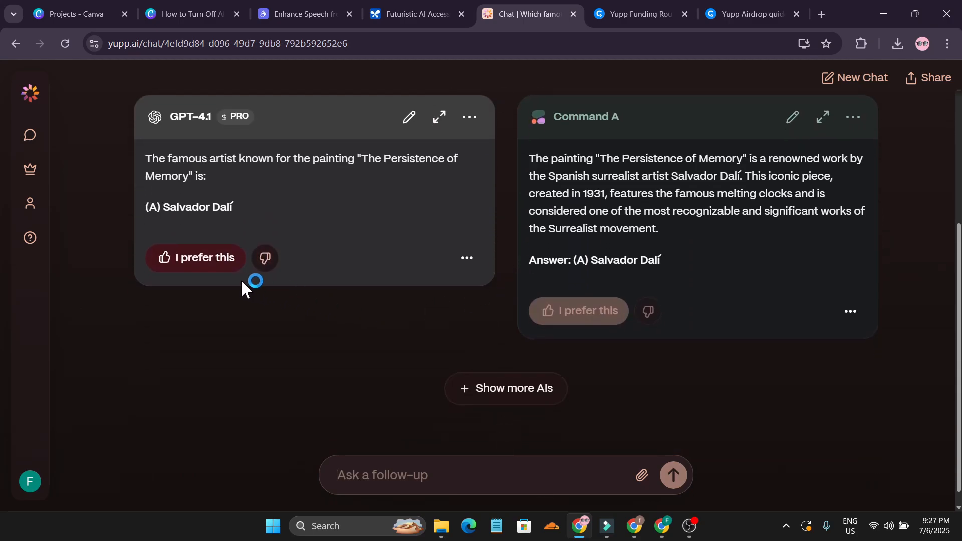
click(198, 257)
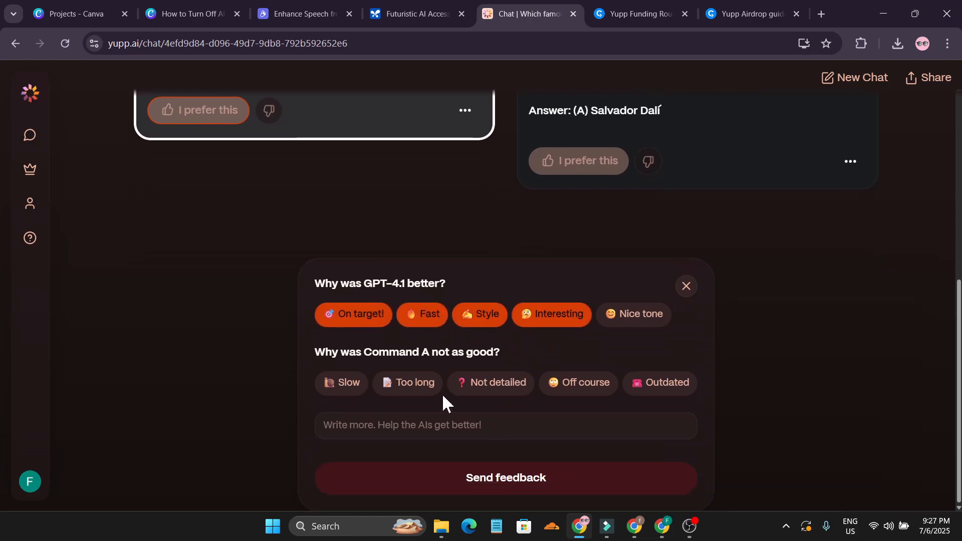
click(340, 381)
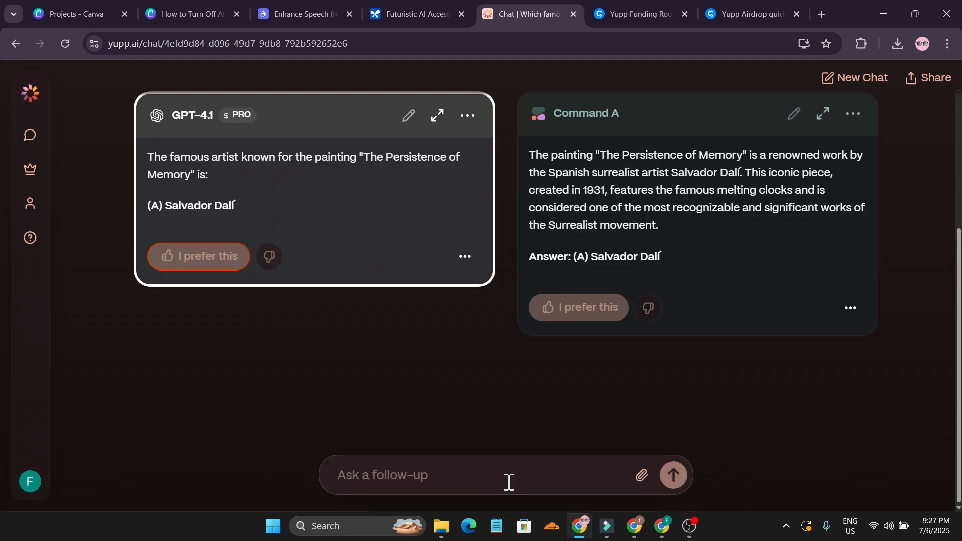
mouse_move(483, 336)
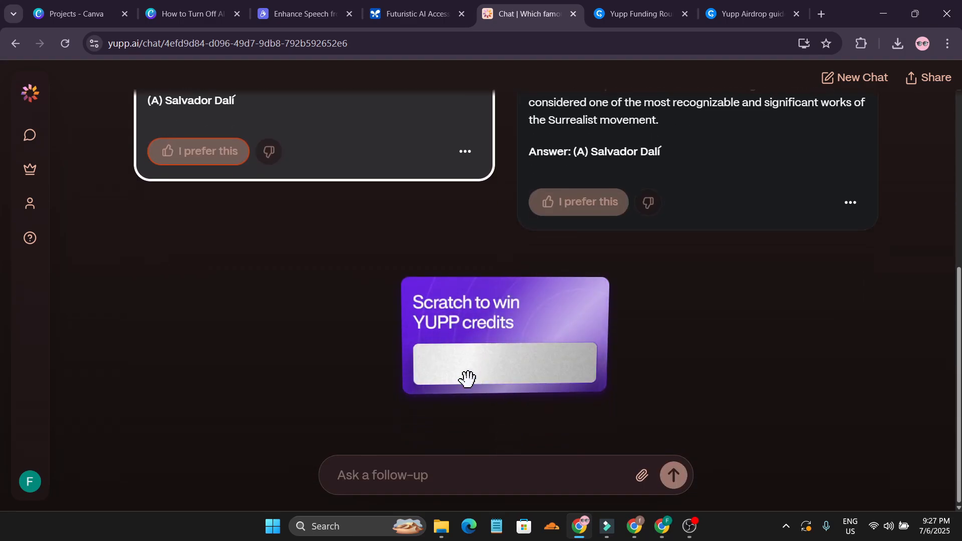
Scratch the reward card to reveal 32 credits, raising the balance to 7,451
click(466, 378)
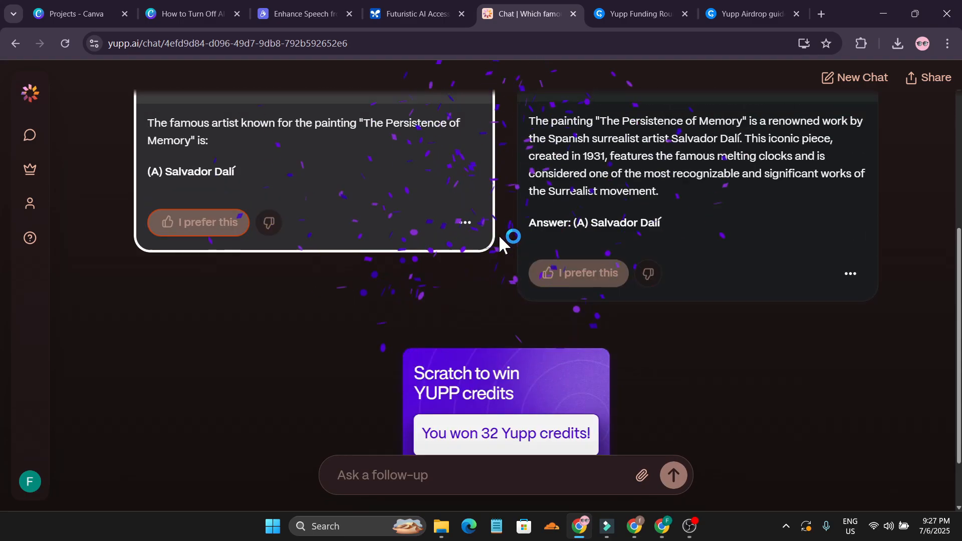
scroll(down, 3)
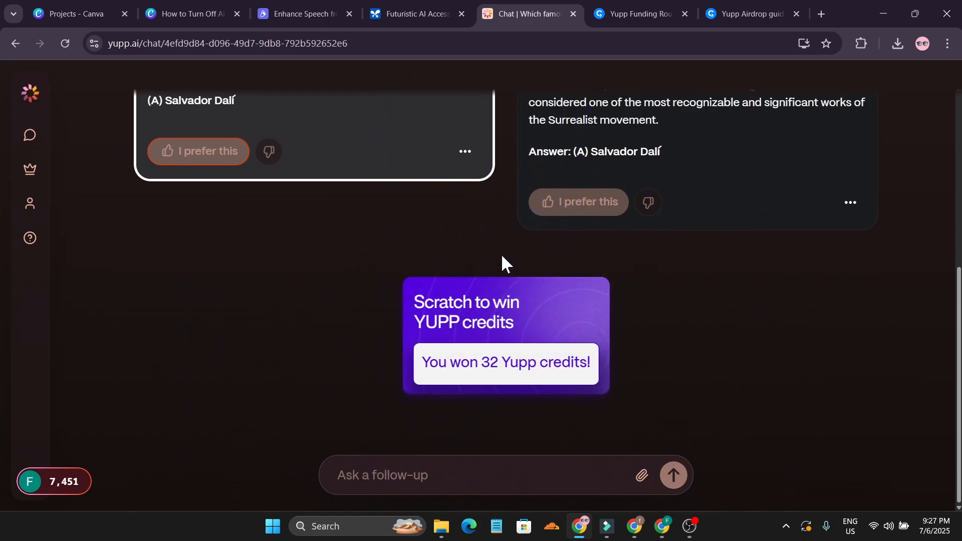
mouse_move(72, 497)
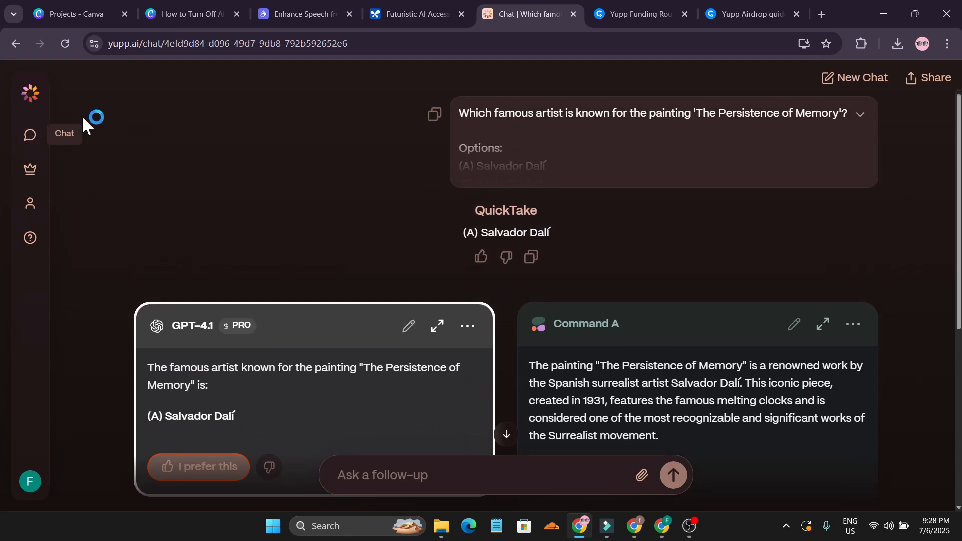
Scroll CryptoRank's airdrop guide to the Point Farming steps stating 1,000 points = $1
click(746, 13)
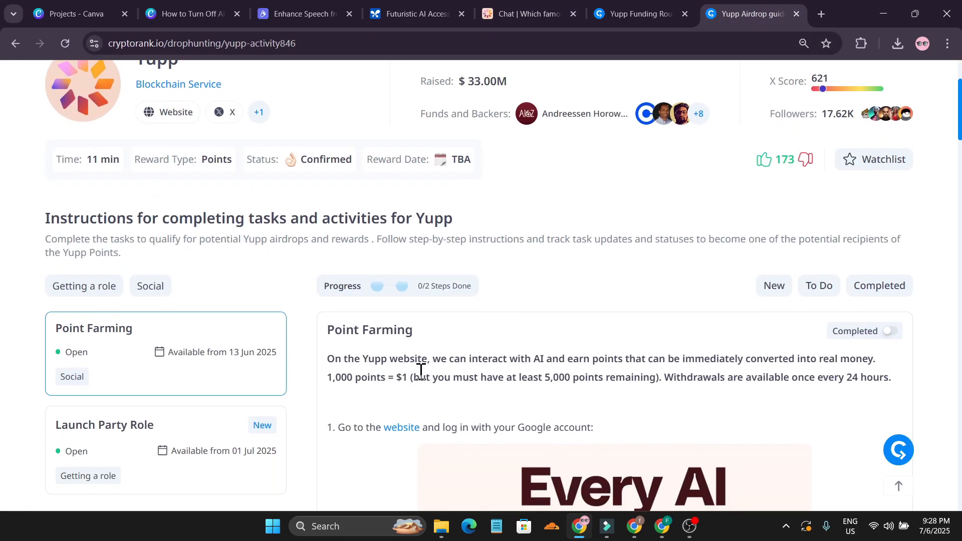
scroll(down, 3)
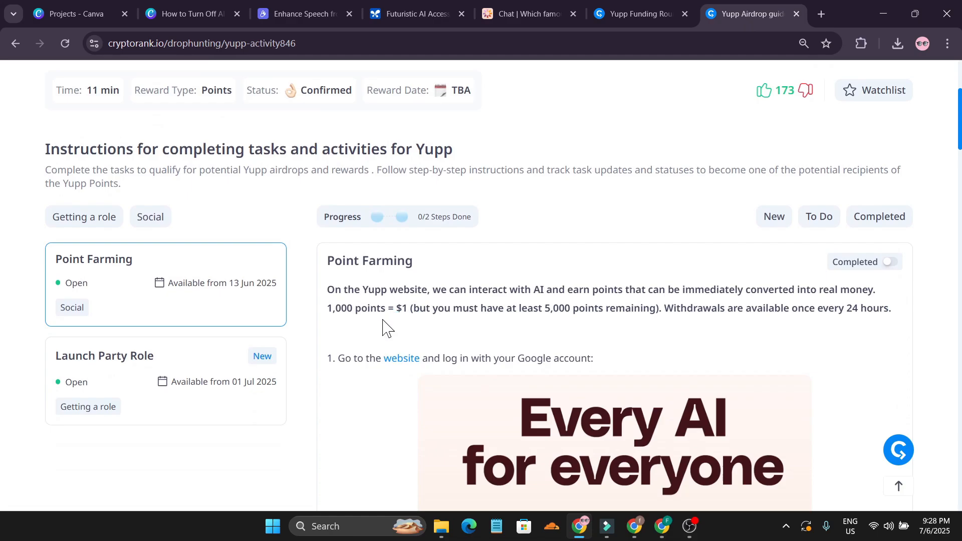
scroll(down, 3)
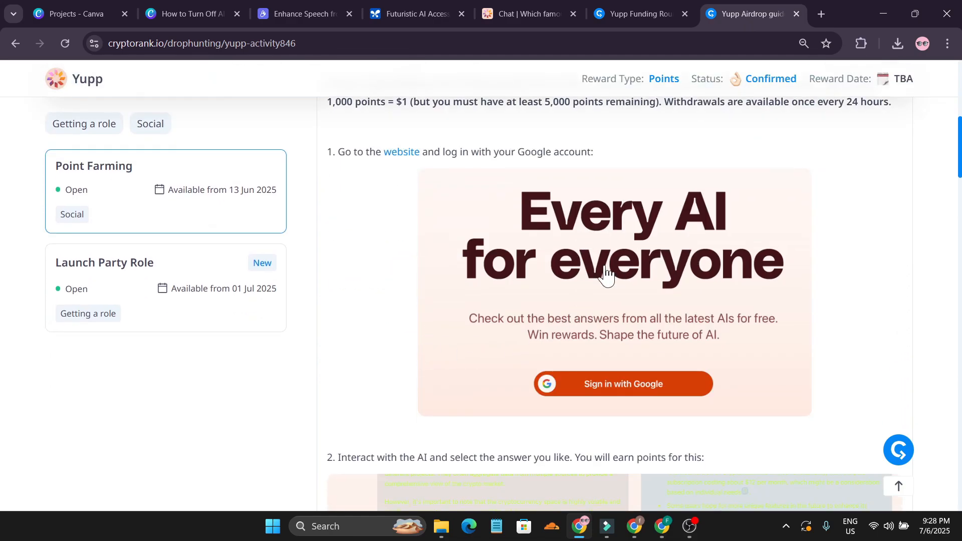
scroll(up, 3)
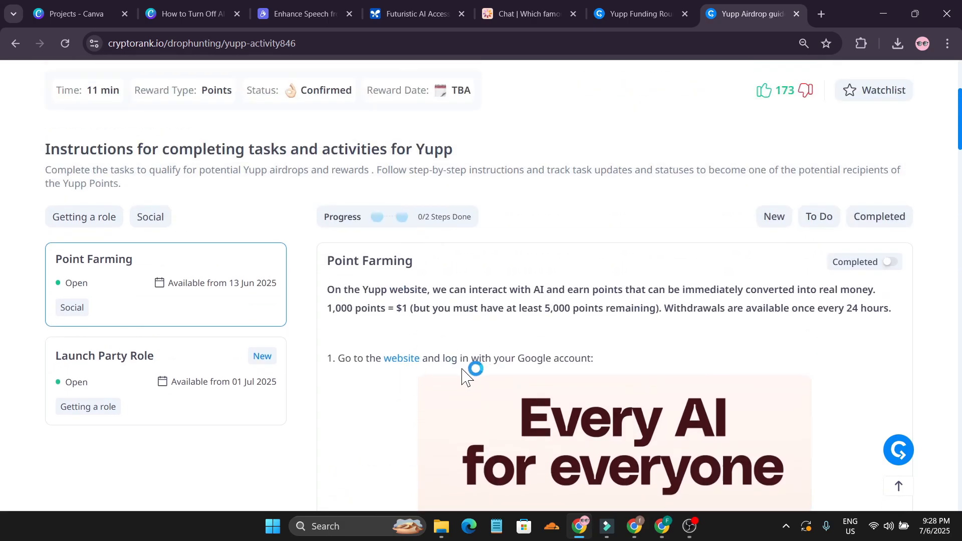
scroll(down, 3)
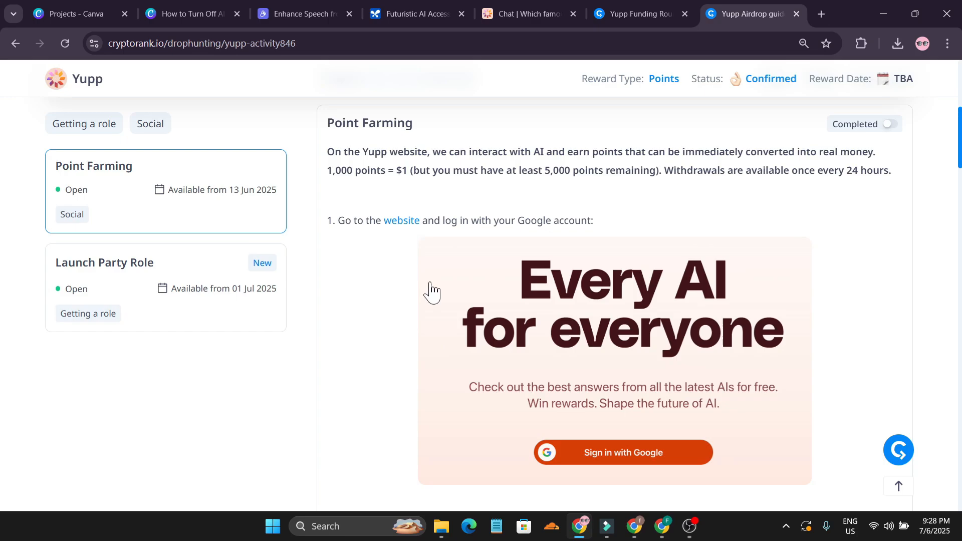
scroll(down, 3)
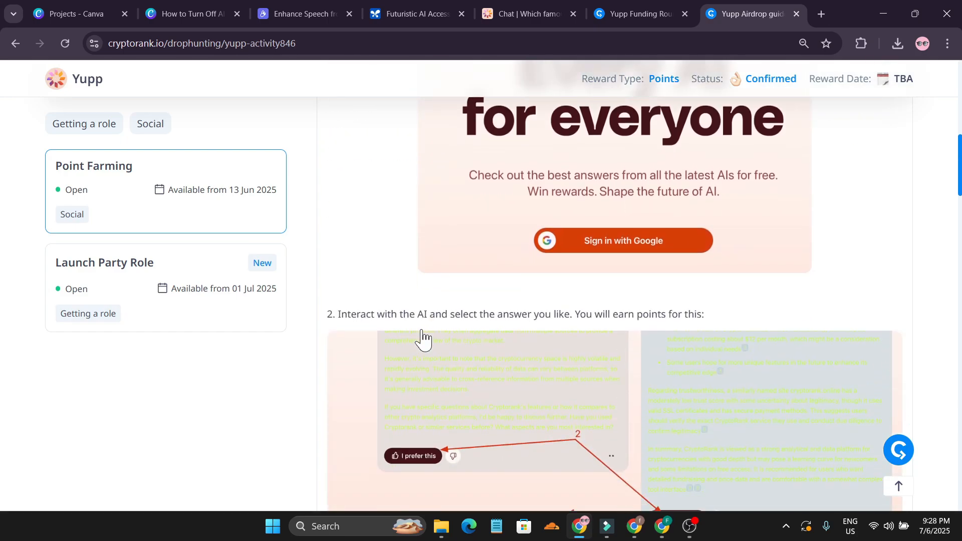
scroll(down, 3)
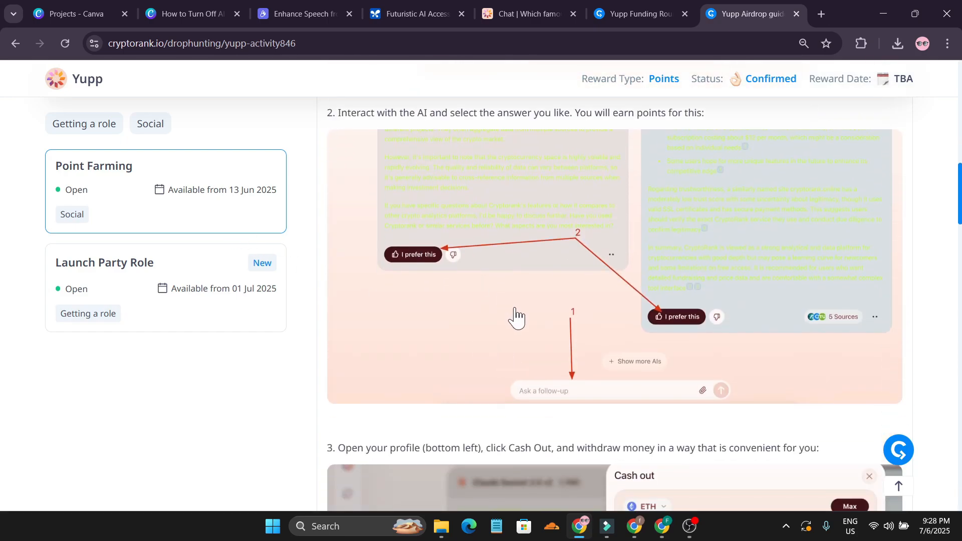
scroll(down, 3)
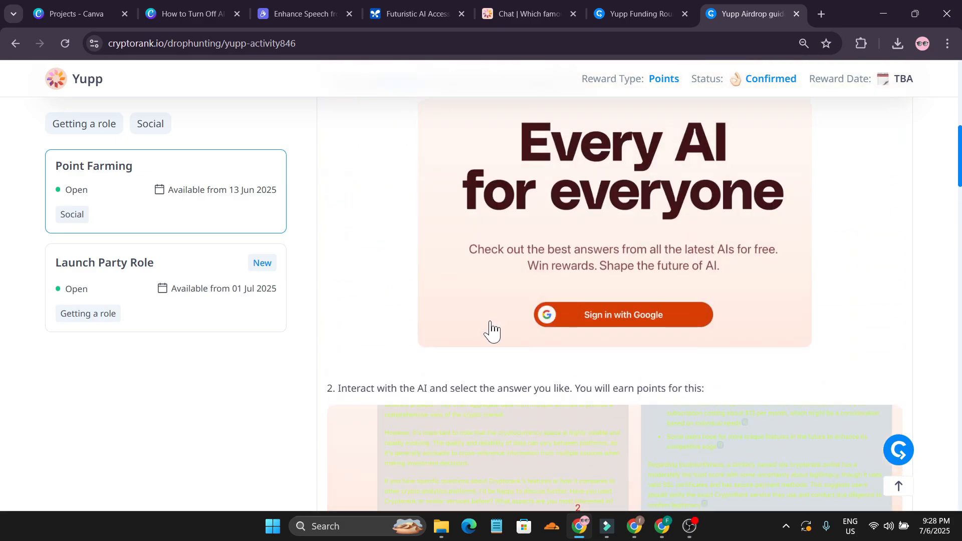
scroll(down, 3)
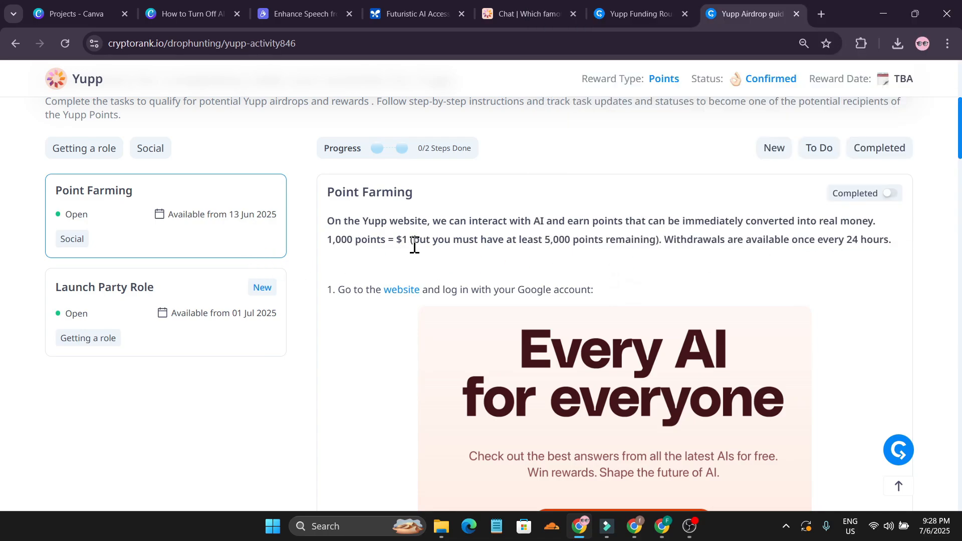
mouse_move(491, 244)
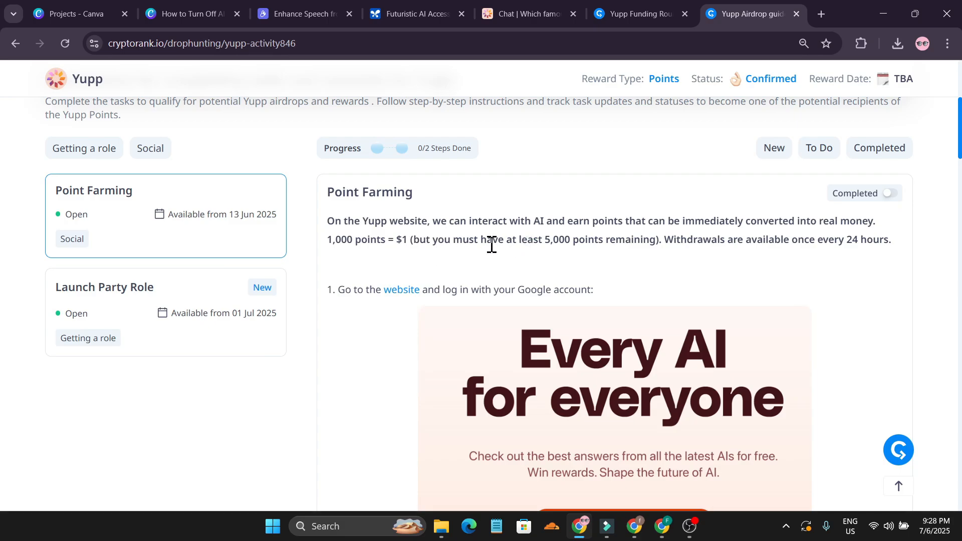
mouse_move(577, 247)
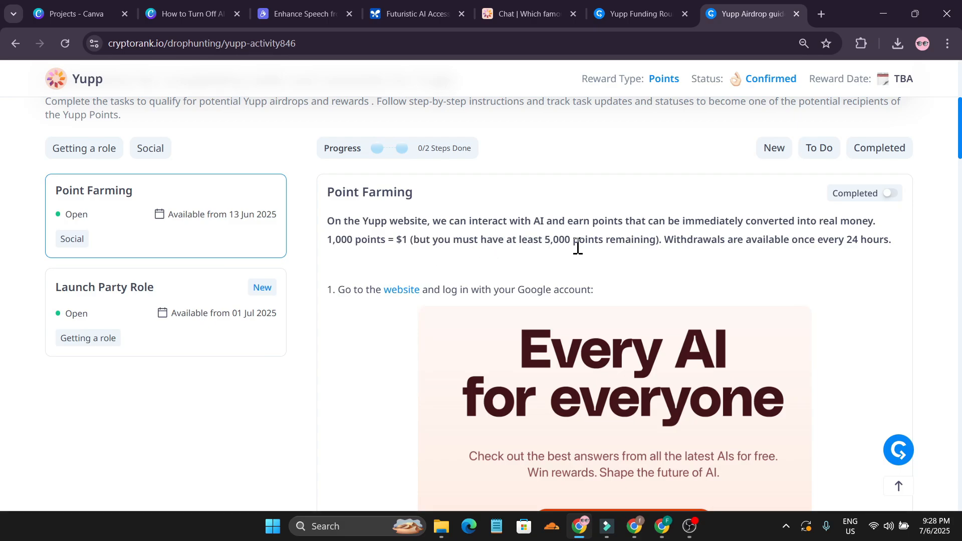
mouse_move(657, 240)
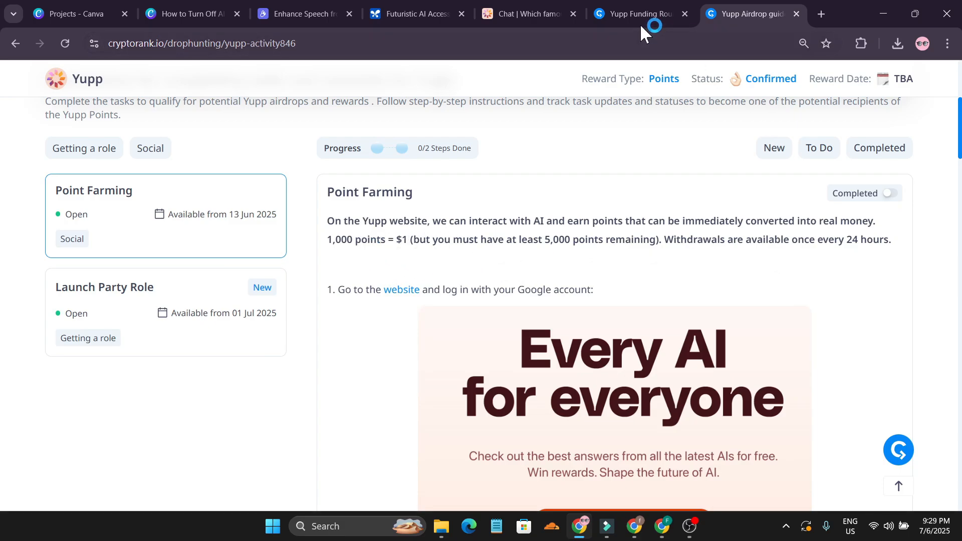
click(524, 13)
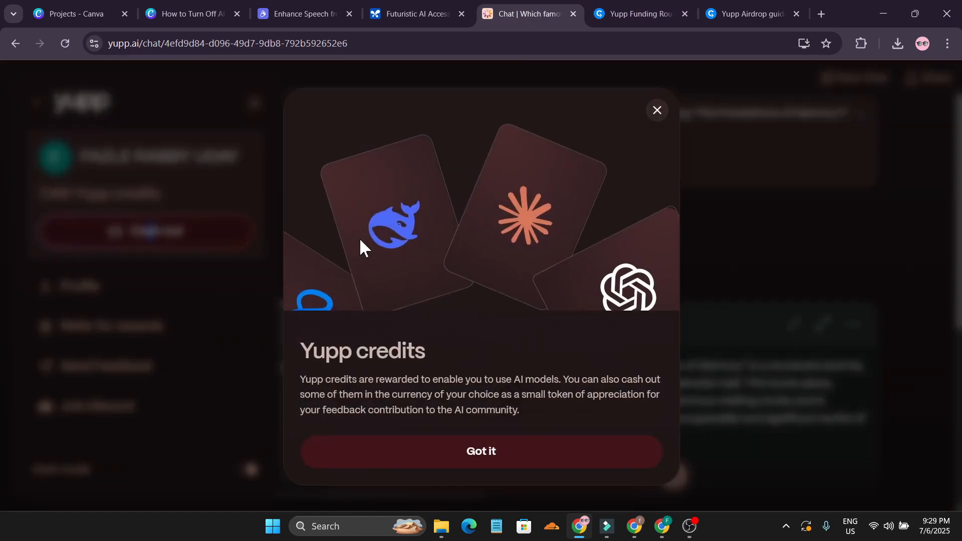
click(480, 451)
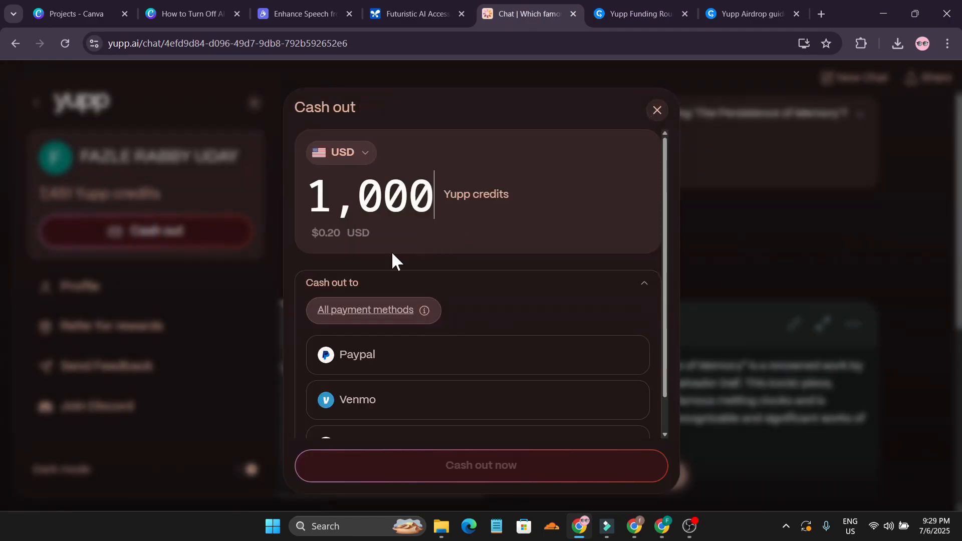
mouse_move(338, 239)
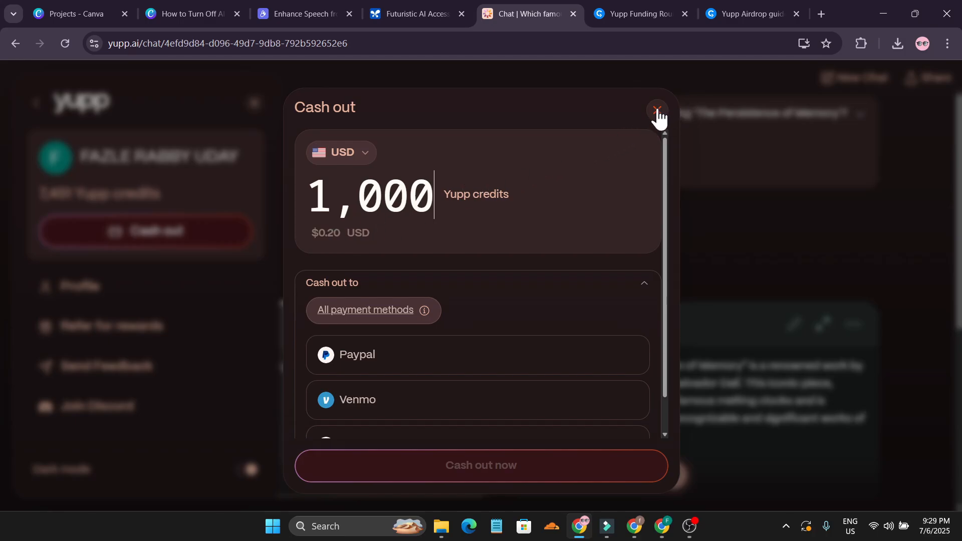
click(655, 110)
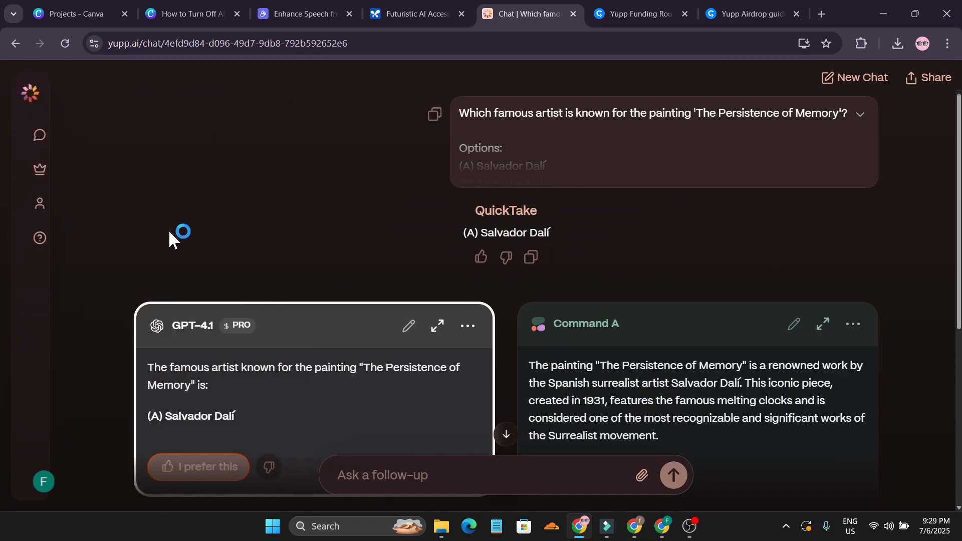
click(743, 13)
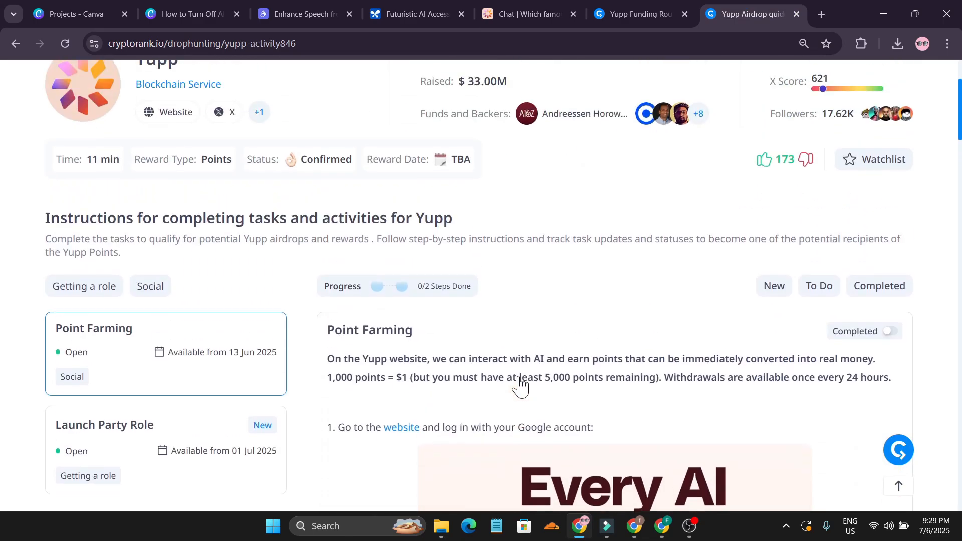
Read the guide's cash-out step, then return to the Yupp Dalí chat
scroll(down, 3)
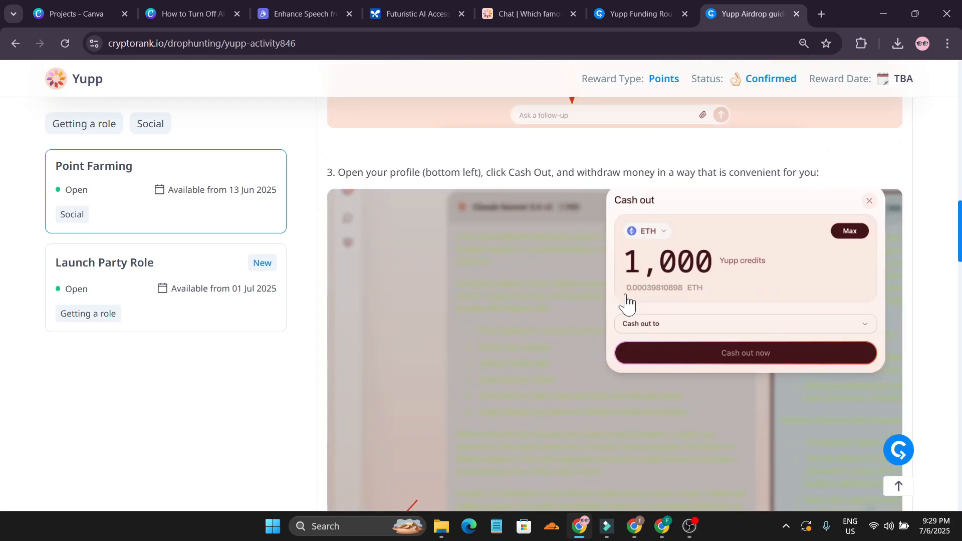
mouse_move(693, 301)
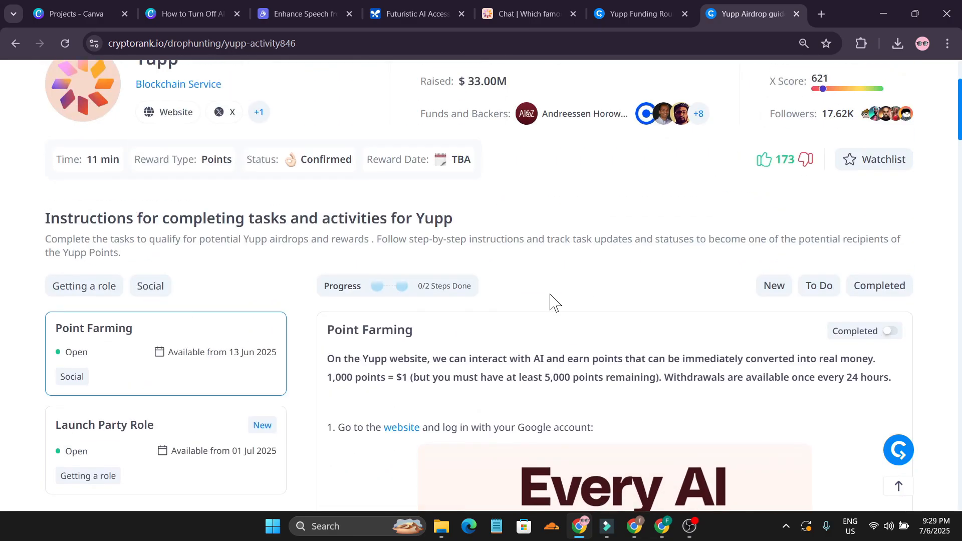
click(524, 13)
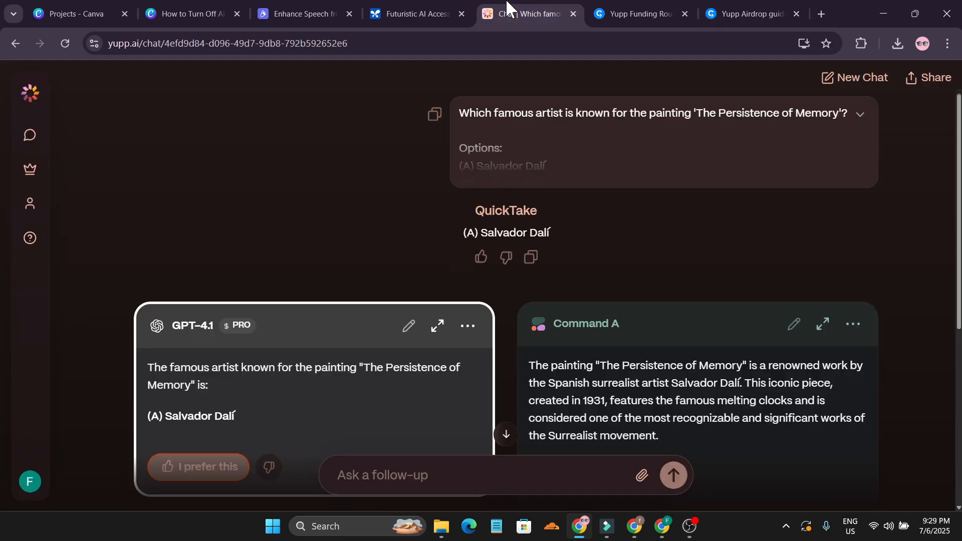
scroll(down, 3)
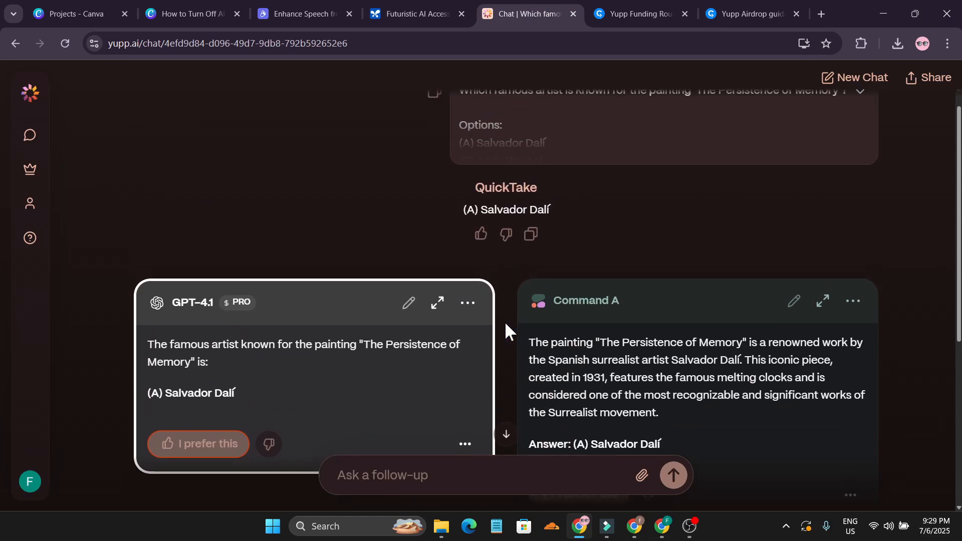